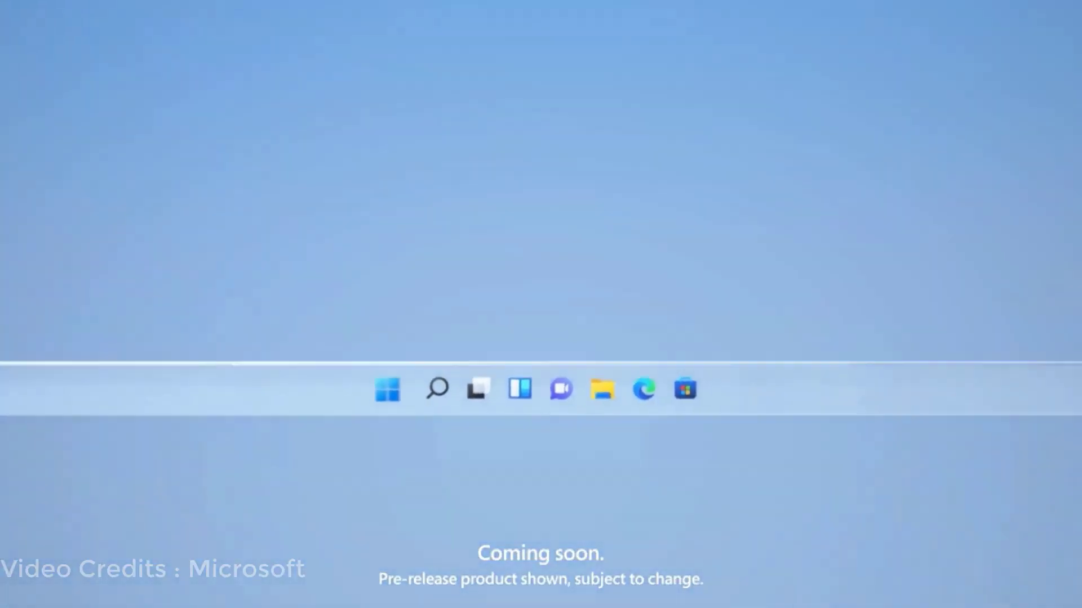
Launch Network Connections by running ncpa.cpl from the Run dialog.
left_click(388, 388)
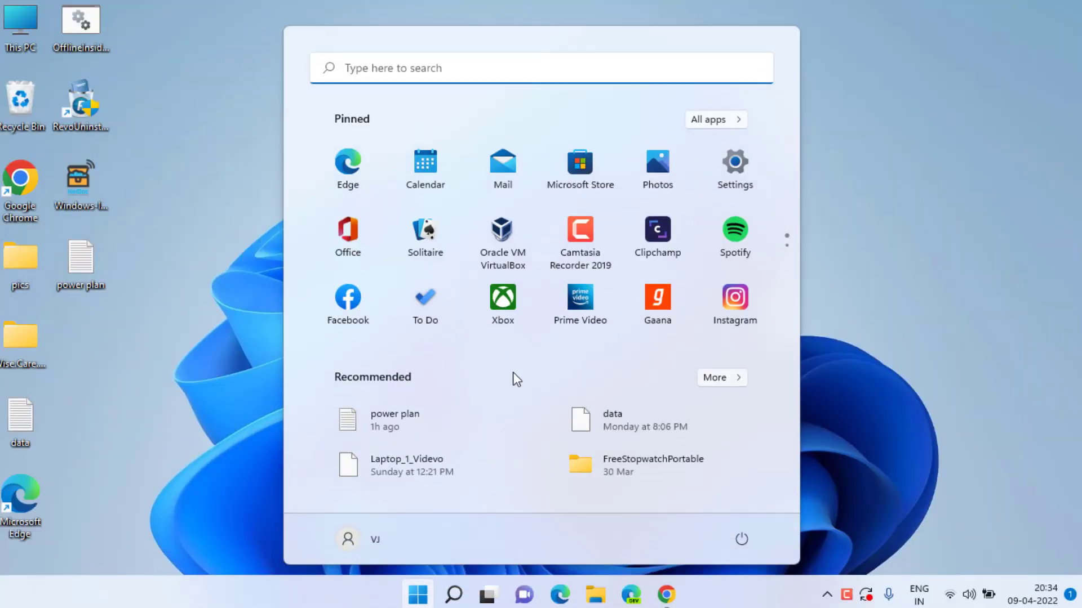
type("run")
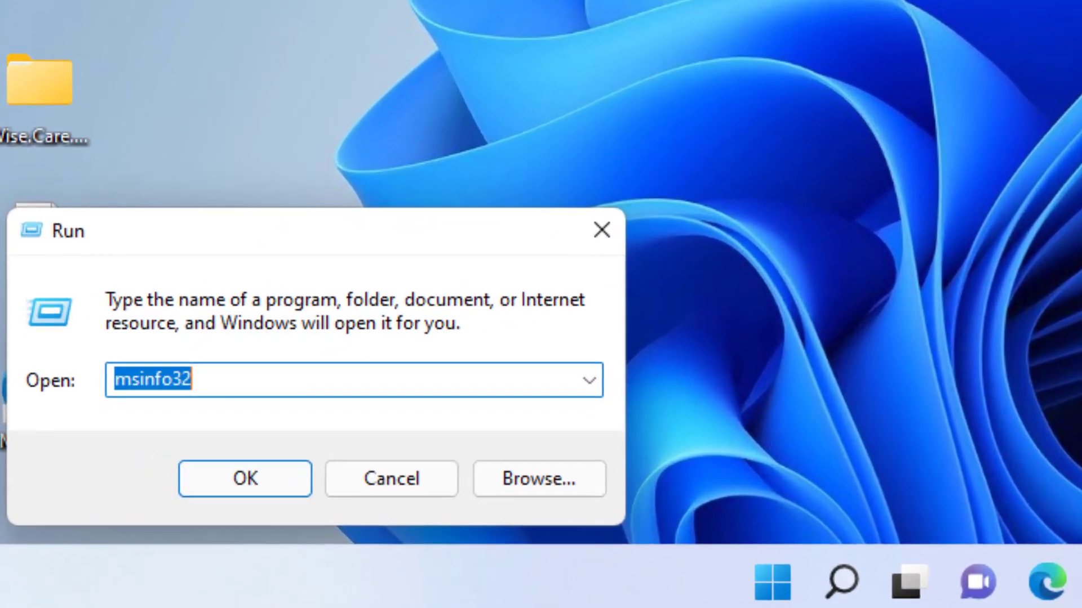
key("Delete")
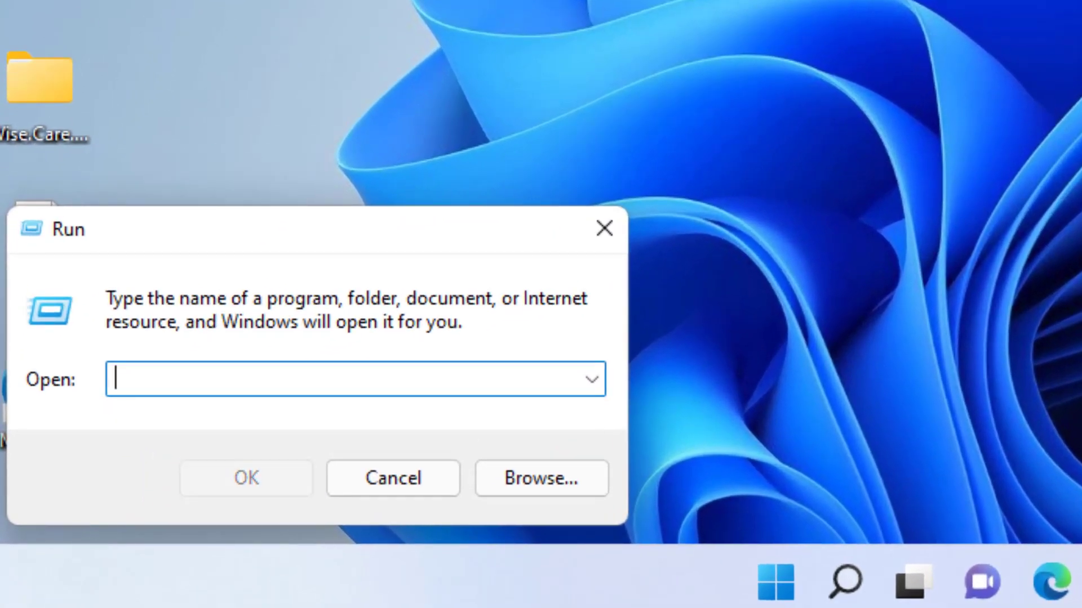
type("ncpa.cpl")
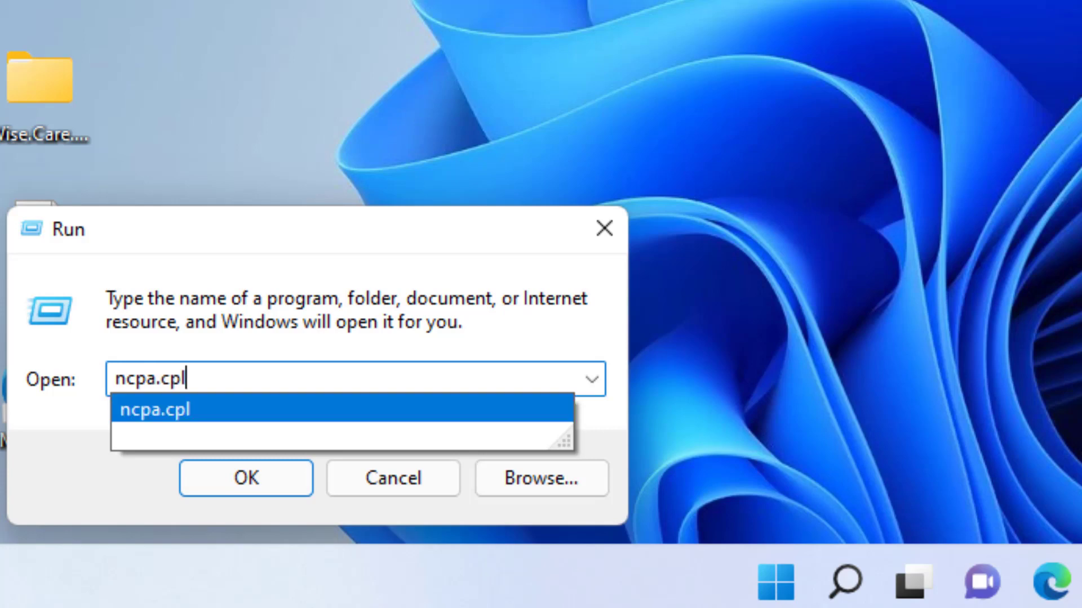
left_click(245, 478)
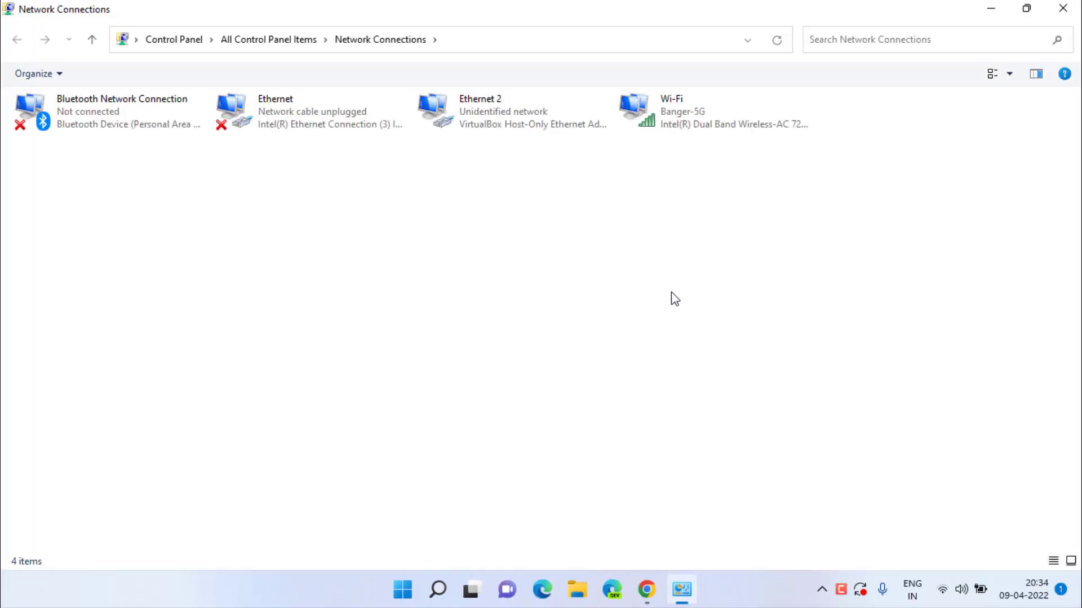
Bring up the Wi-Fi connection's Properties showing the Intel Dual Band Wireless-AC 7265 adapter.
left_click(694, 114)
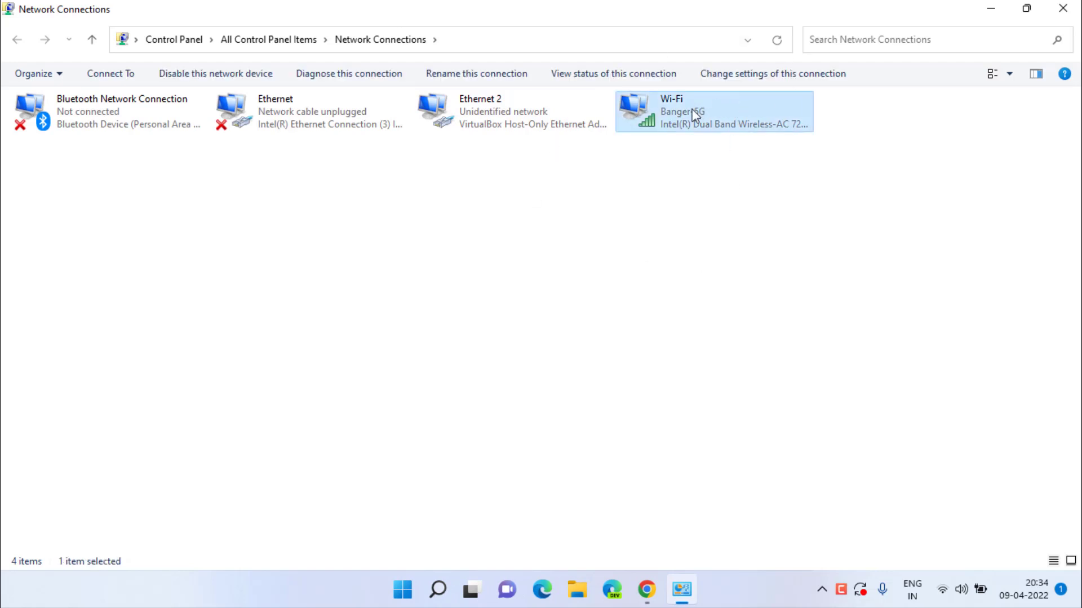
right_click(694, 116)
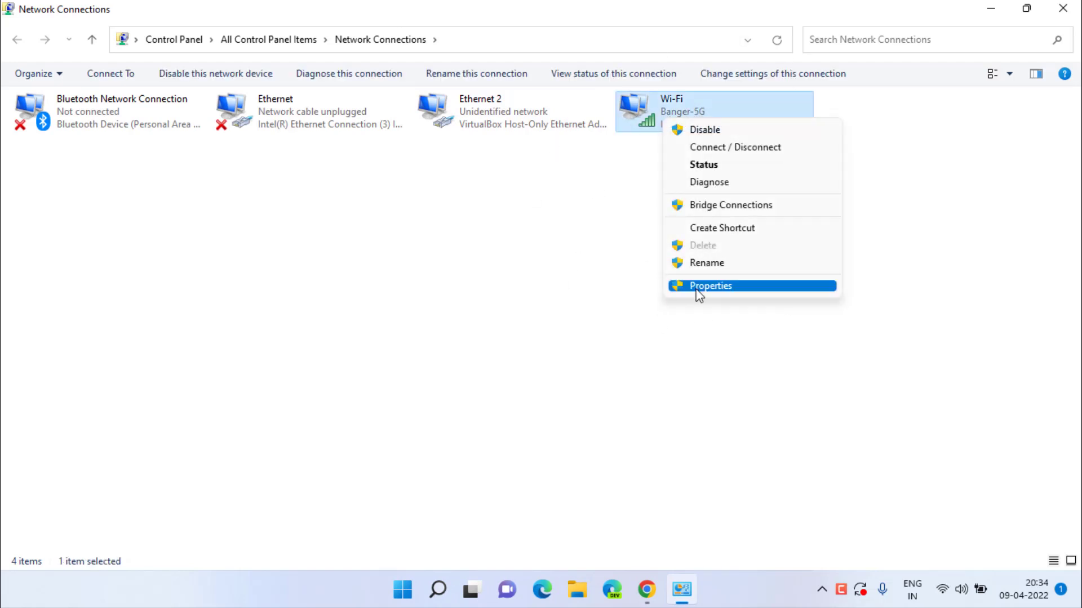
left_click(710, 286)
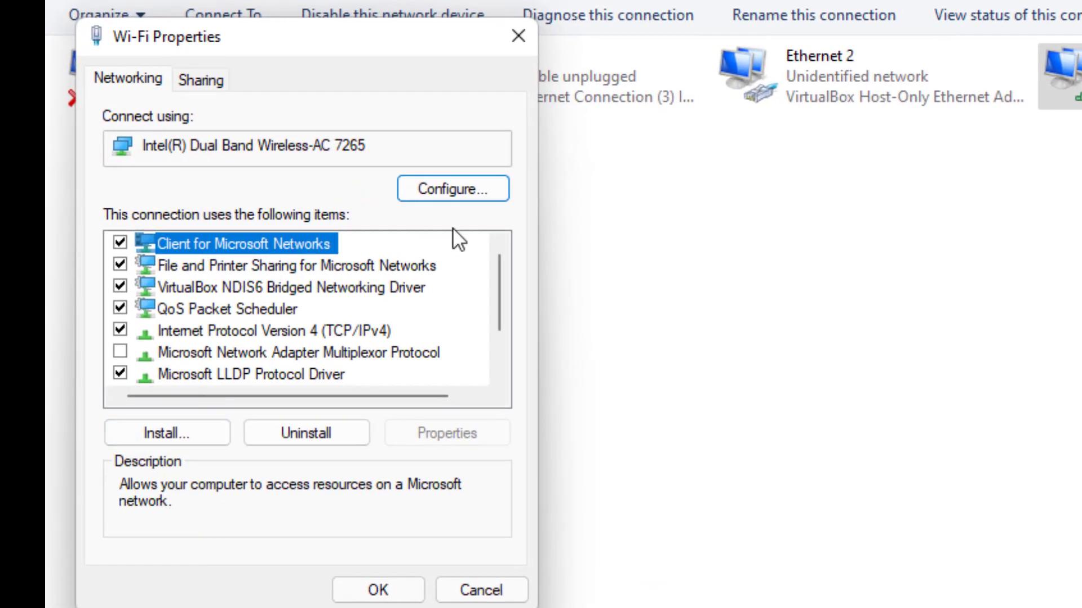
Configure the adapter's Advanced properties, keeping 802.11a/b/g Wireless Mode at Dual Band 802.11a/b/g.
left_click(452, 188)
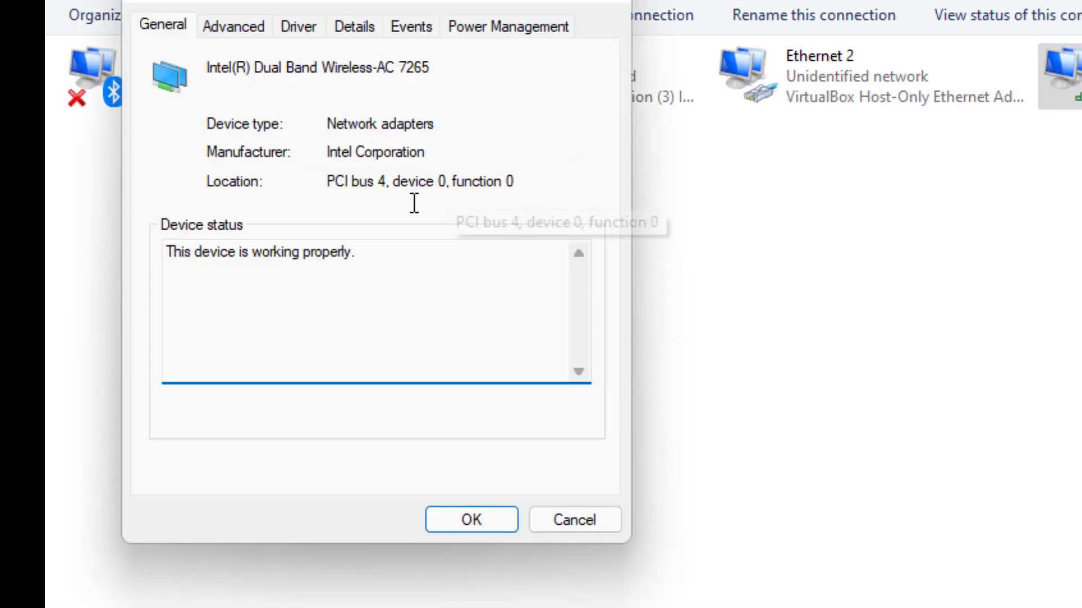
left_click(233, 25)
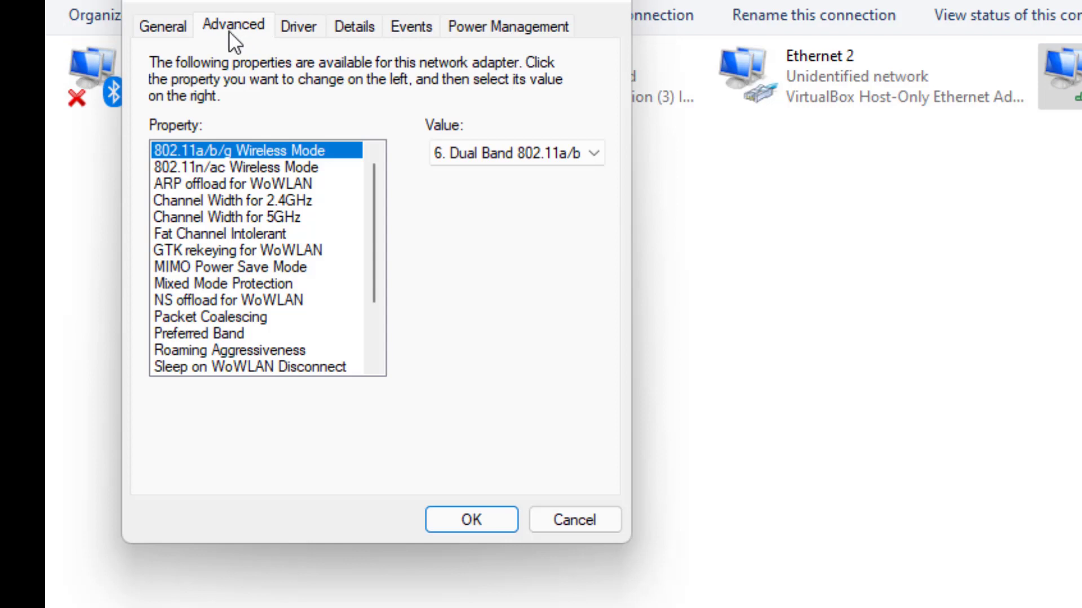
mouse_move(526, 298)
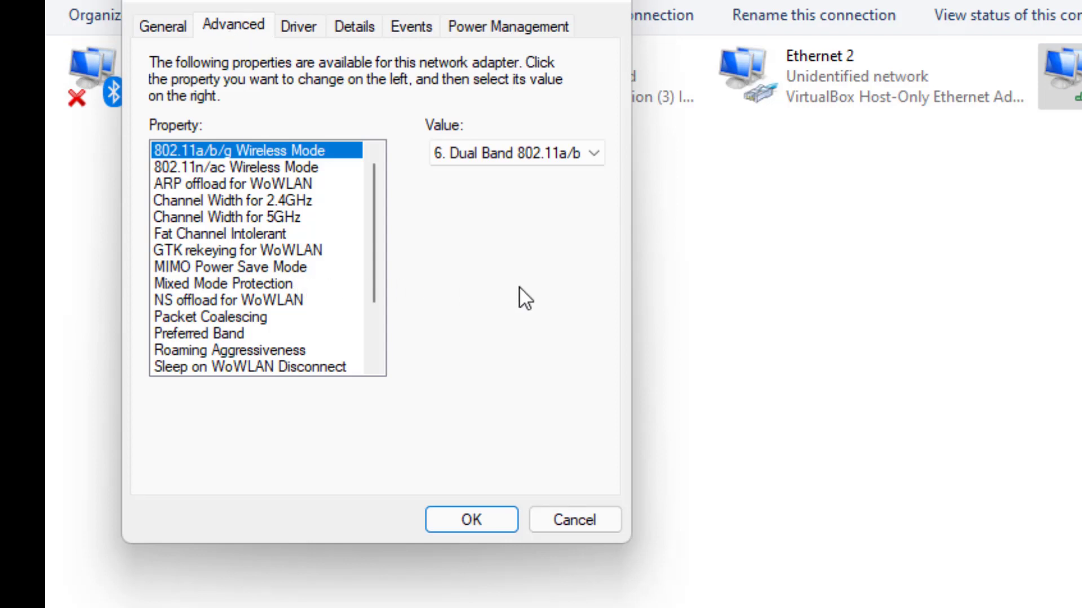
mouse_move(474, 314)
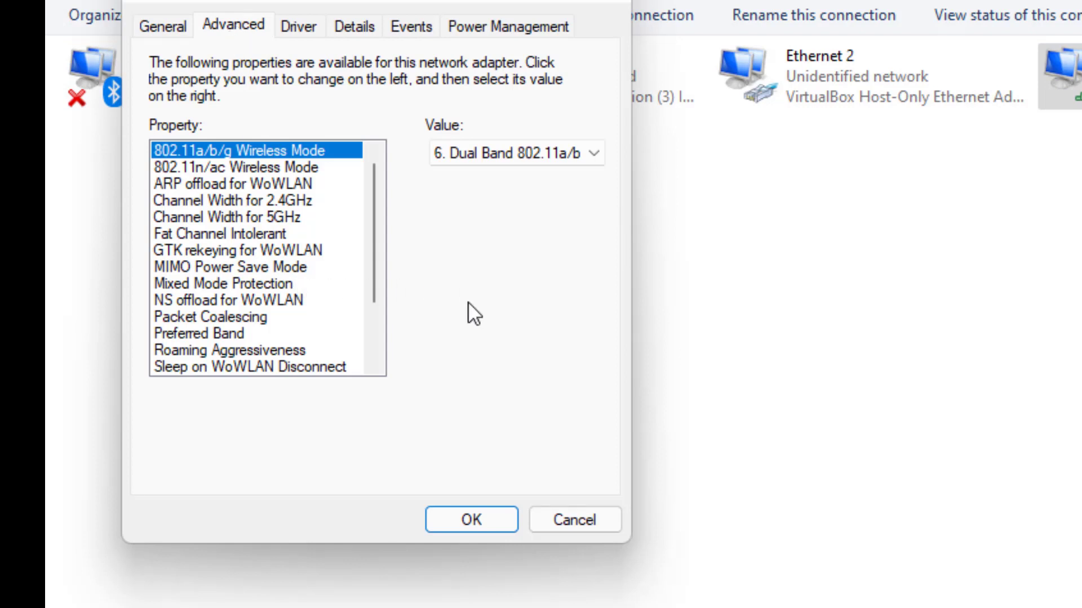
mouse_move(439, 282)
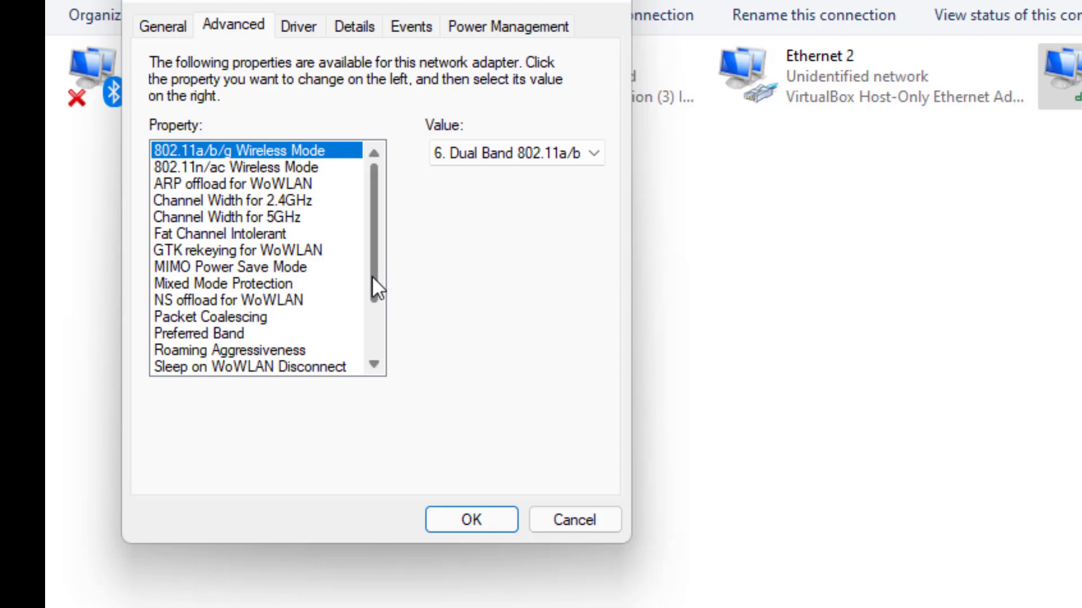
mouse_move(471, 270)
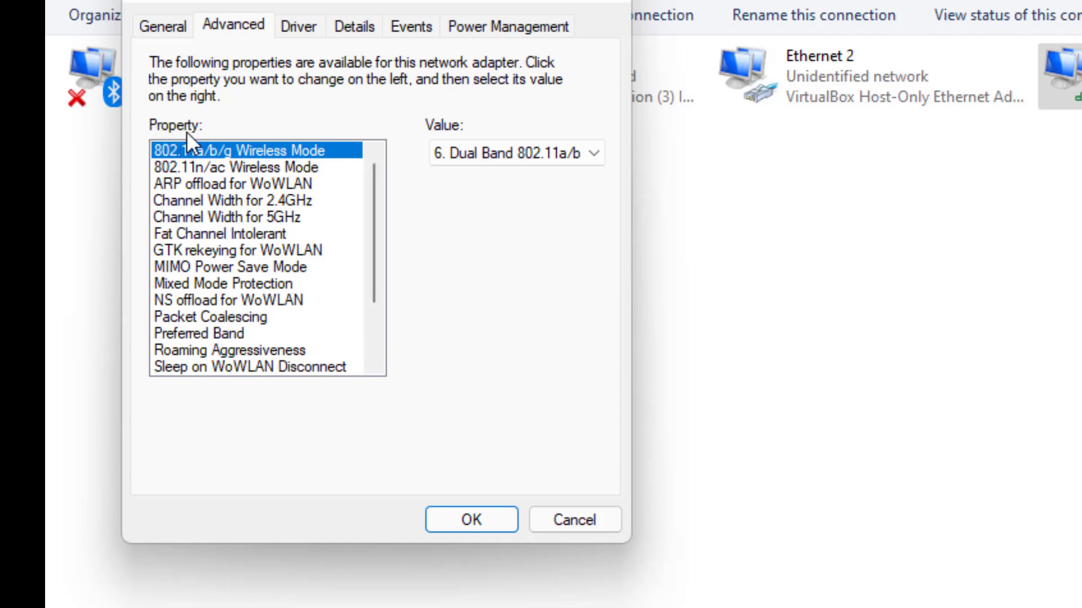
mouse_move(160, 166)
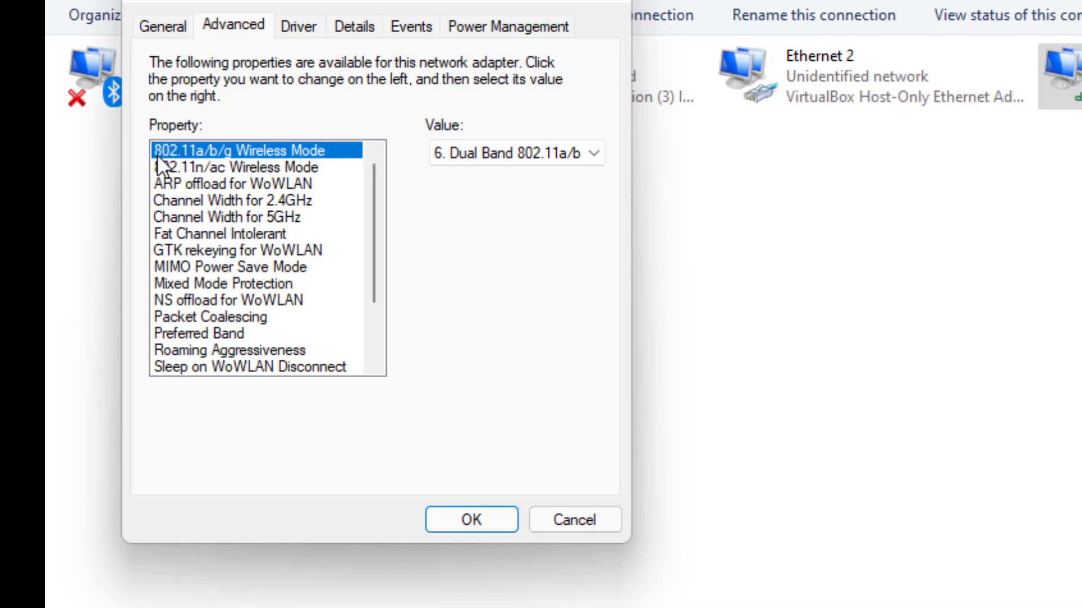
mouse_move(255, 156)
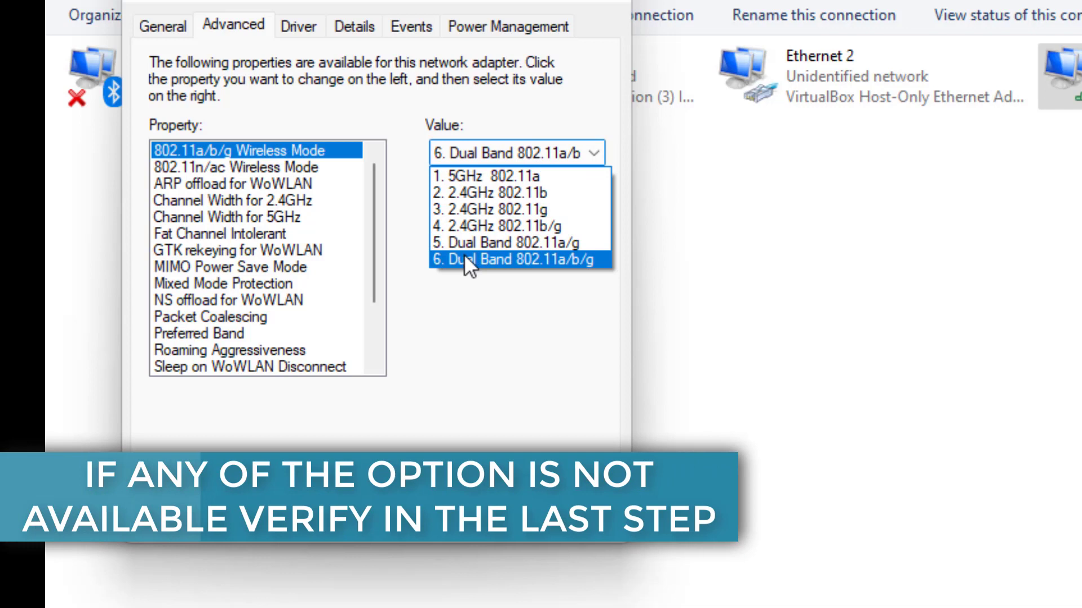
mouse_move(578, 276)
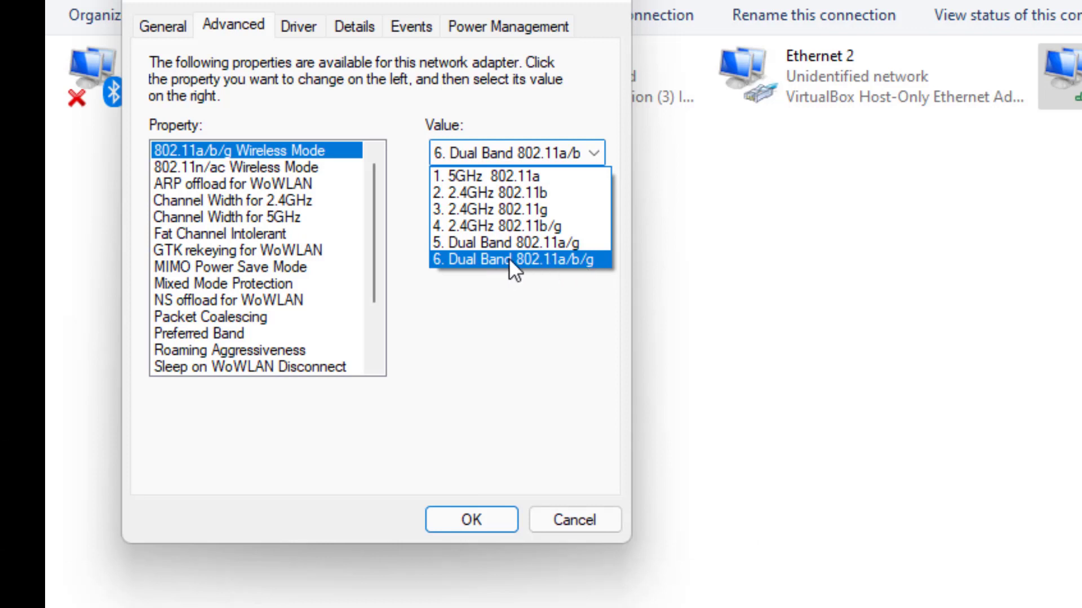
left_click(514, 260)
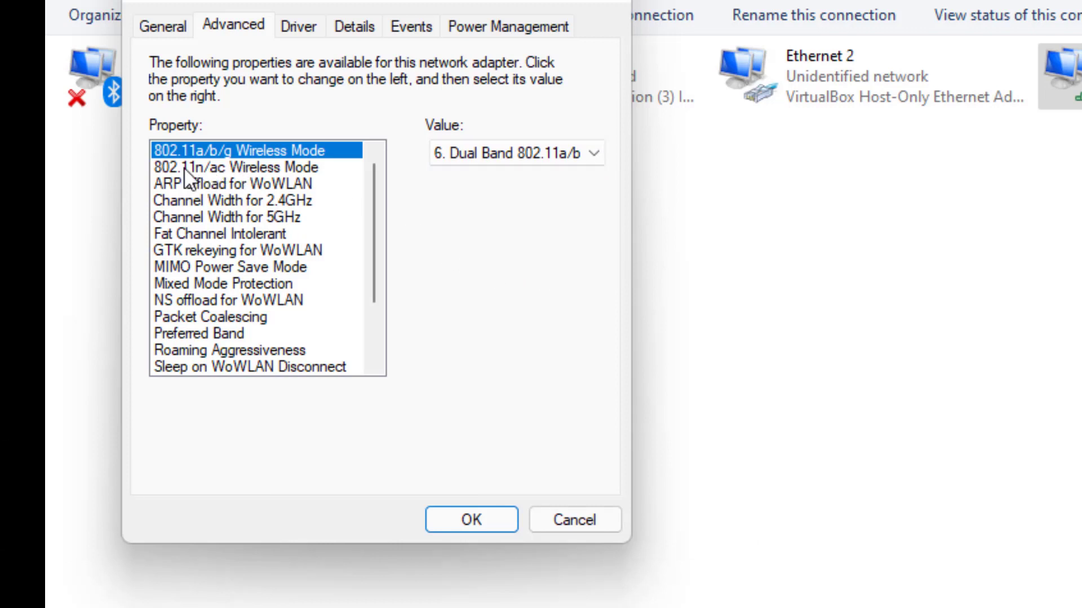
Set 802.11n/ac Wireless Mode to 802.11ac and Preferred Band to 3. Prefer 5GHz band.
left_click(229, 166)
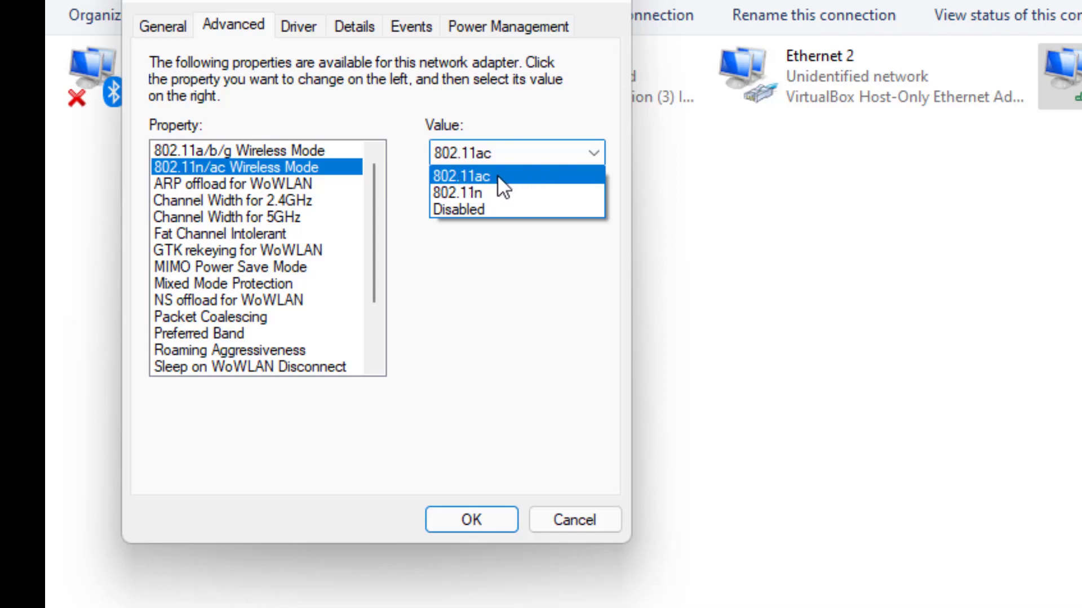
left_click(483, 176)
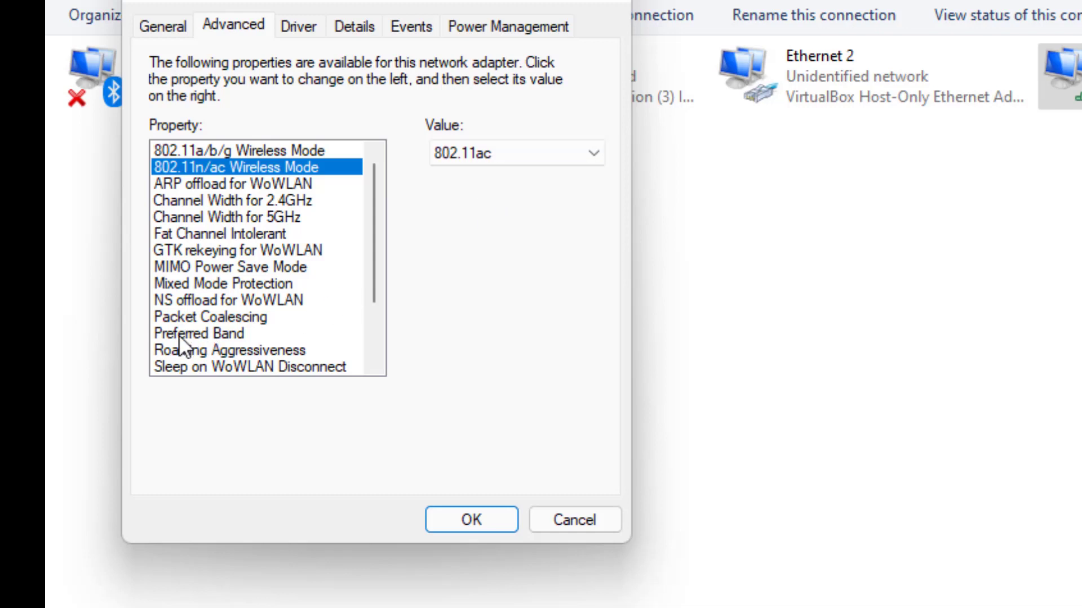
left_click(211, 333)
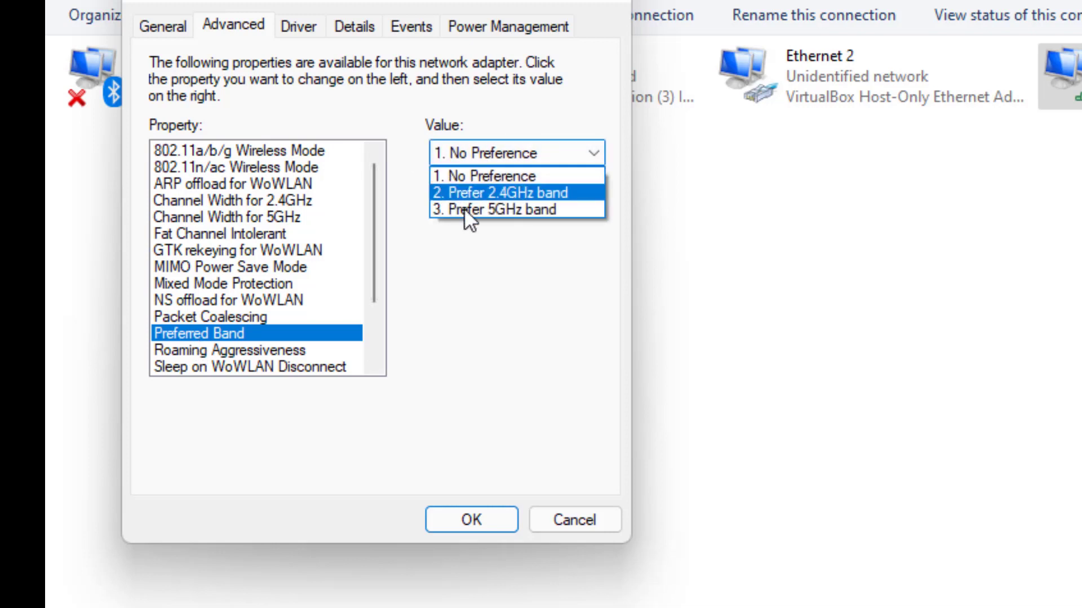
mouse_move(497, 209)
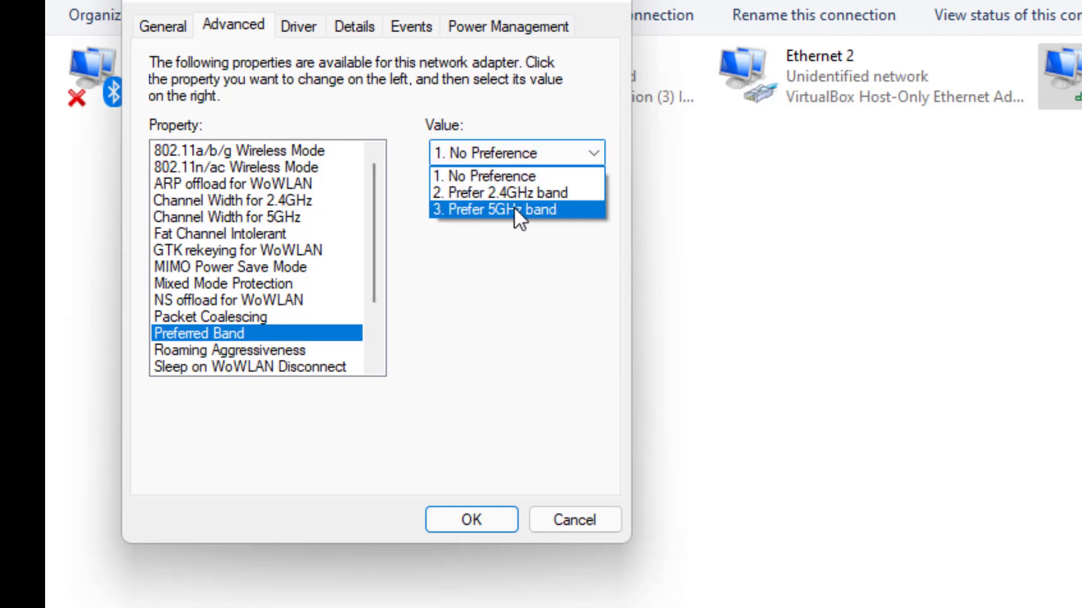
left_click(494, 210)
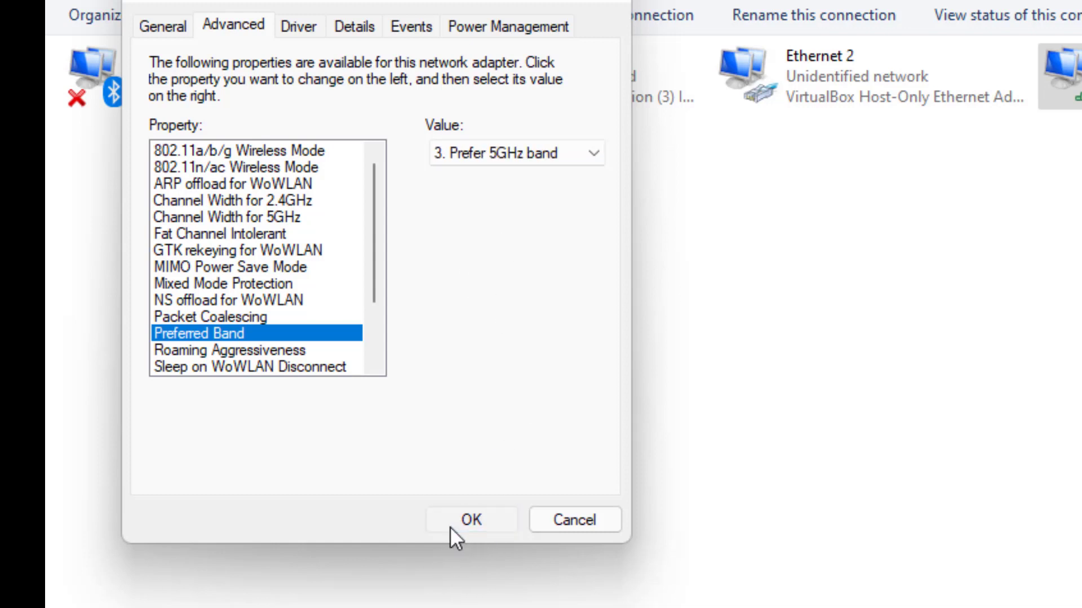
left_click(471, 520)
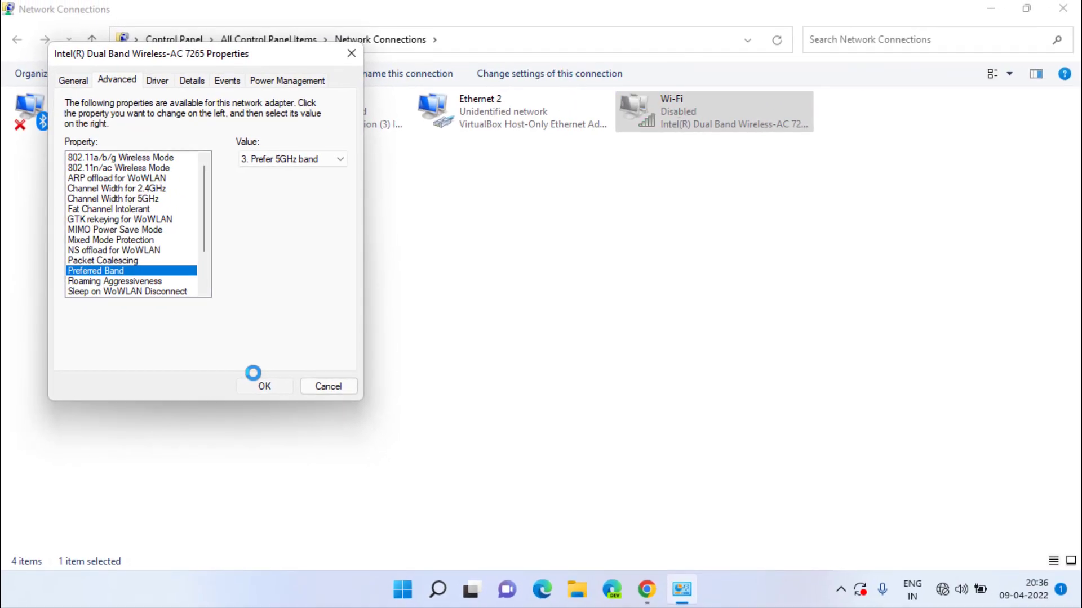
left_click(264, 385)
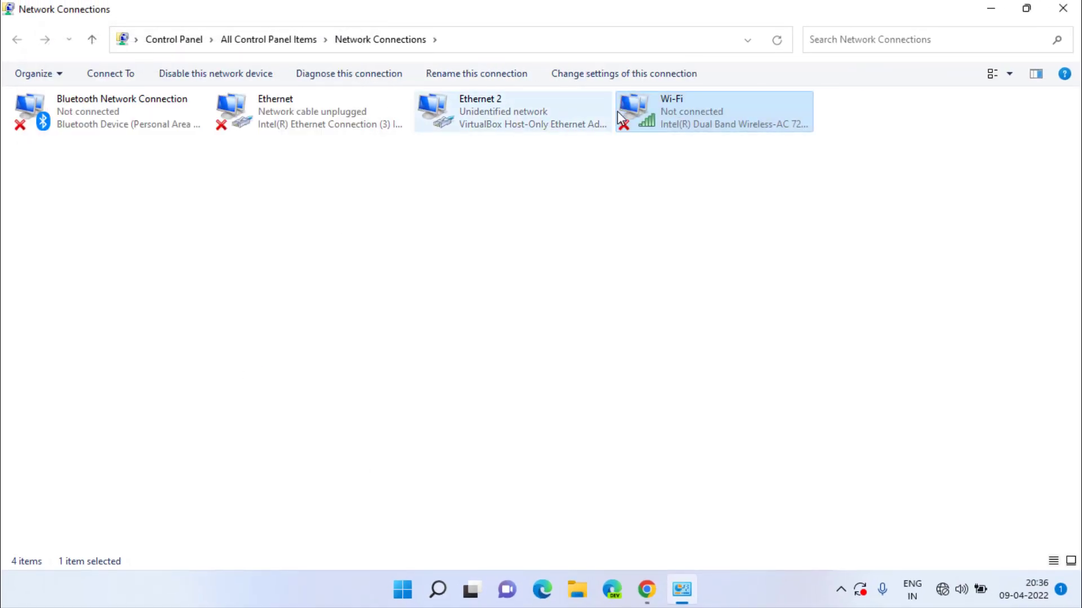
mouse_move(714, 108)
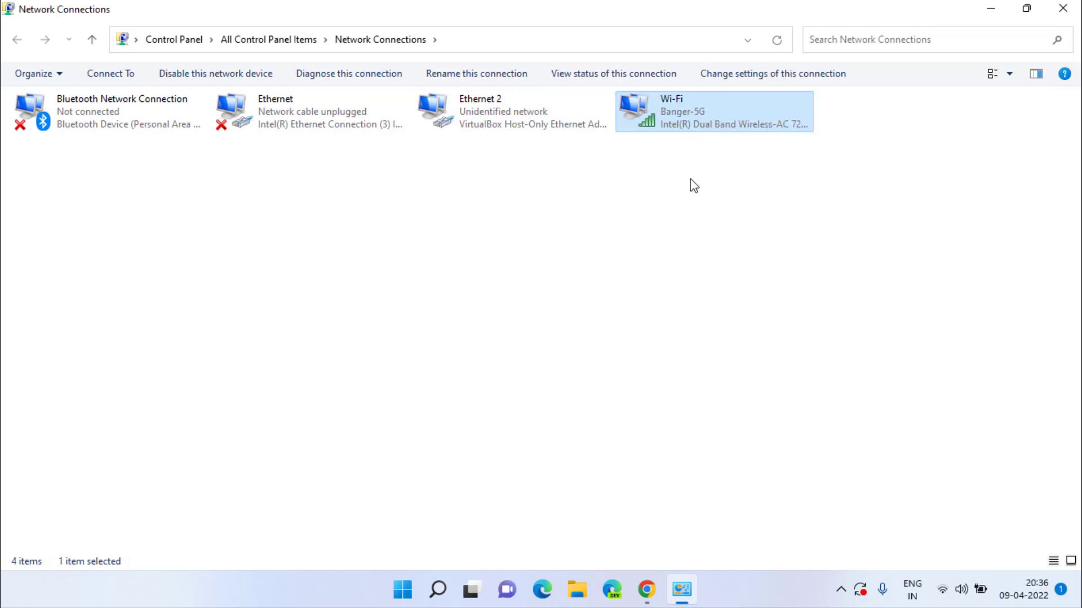
mouse_move(705, 206)
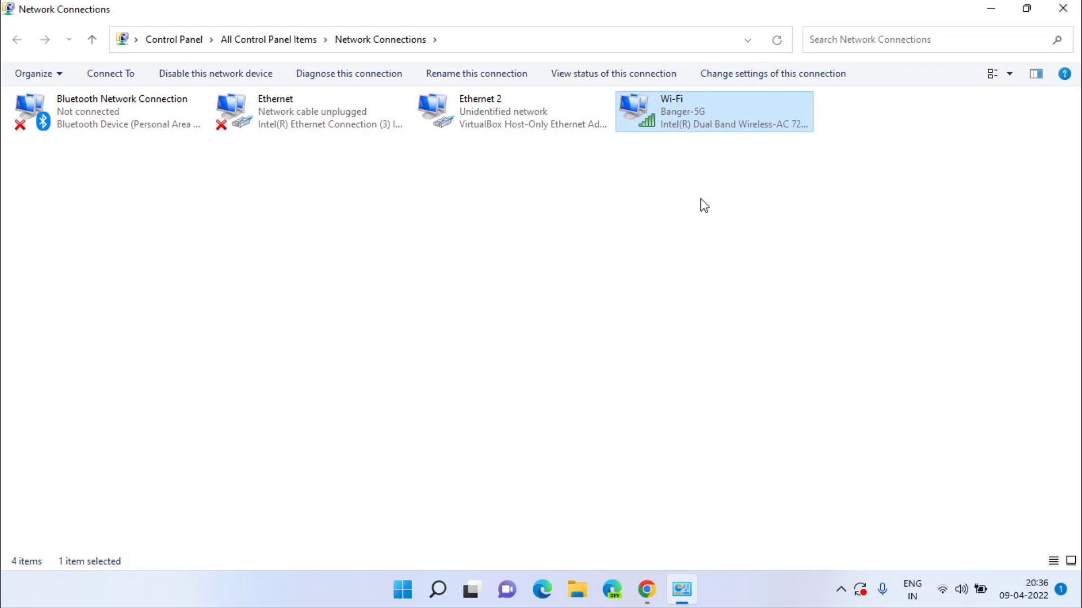
mouse_move(673, 214)
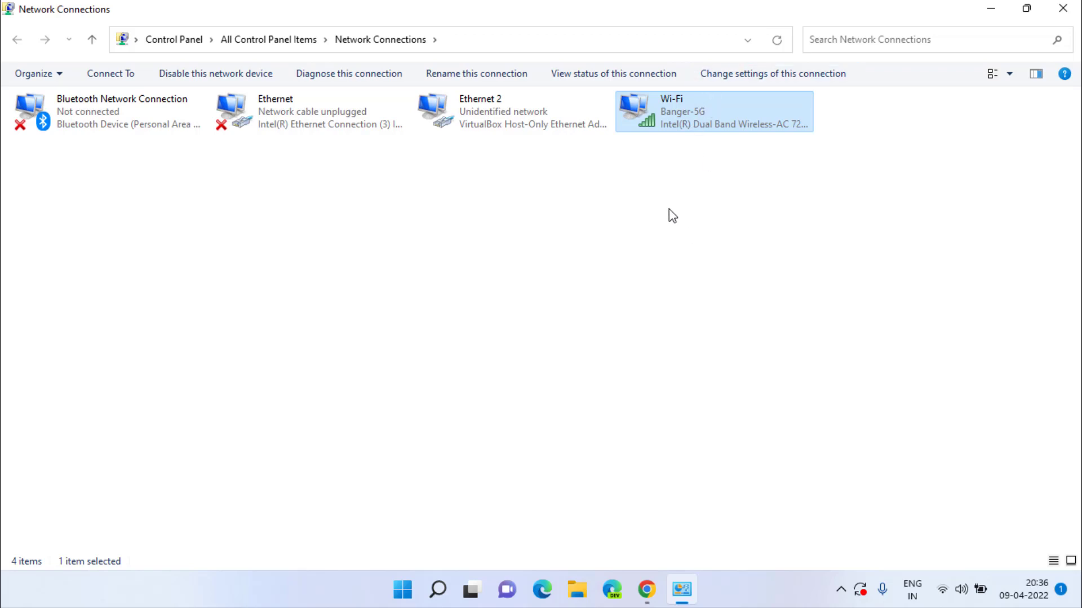
mouse_move(670, 117)
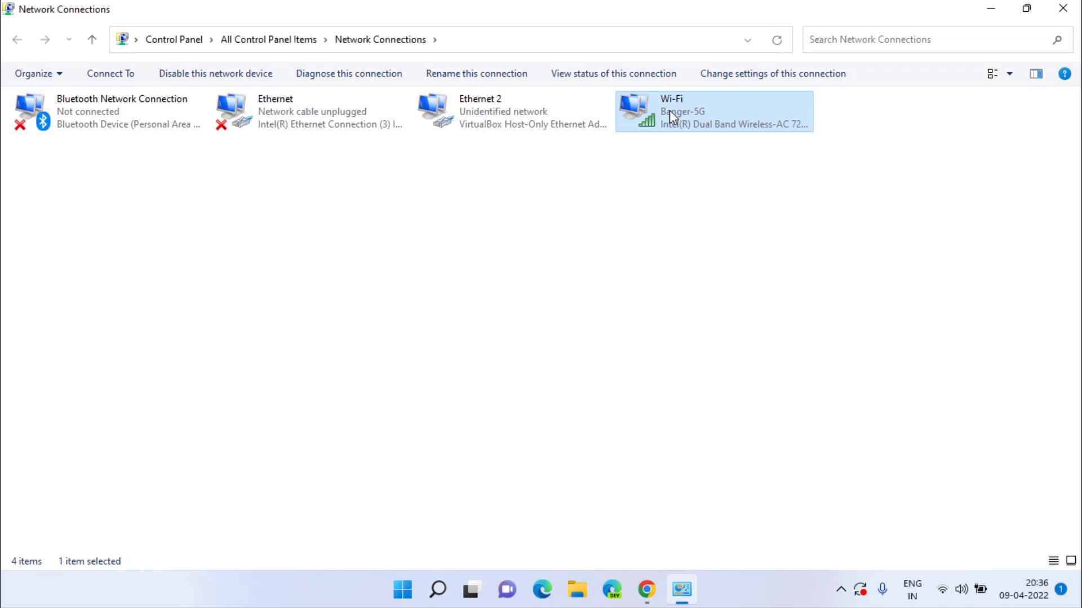
mouse_move(682, 277)
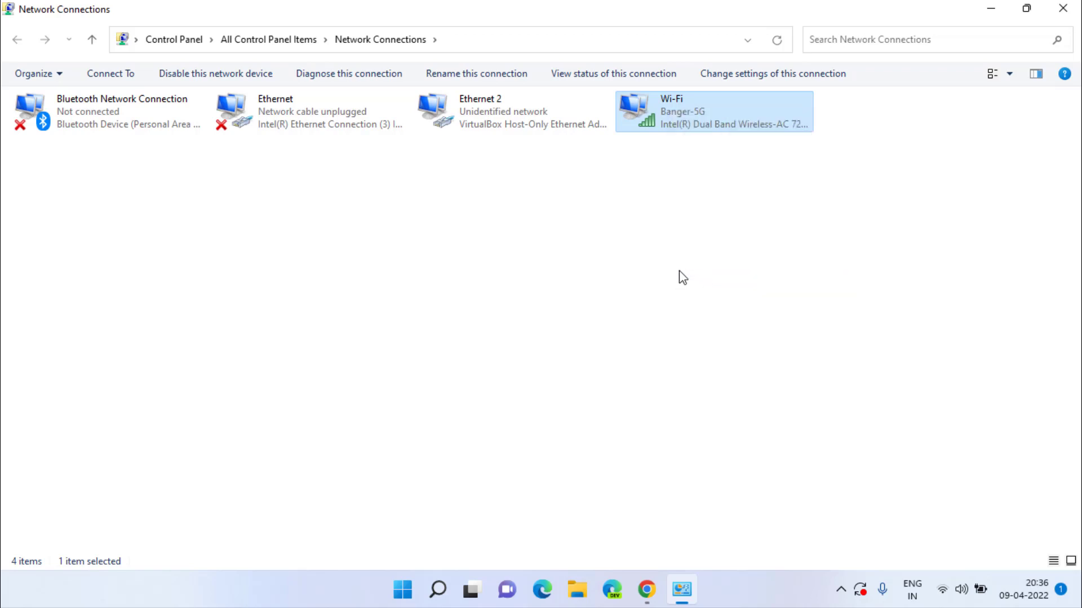
Show the Wireless-AC 7265 driver details: provider Intel, version 19.51.38.2.
double_click(713, 110)
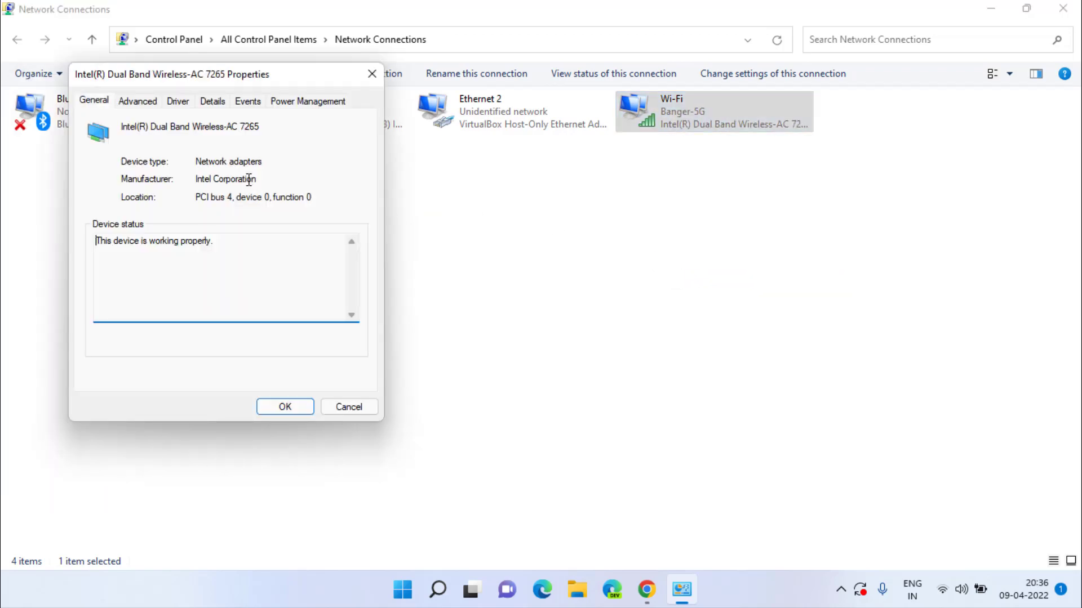
left_click(182, 102)
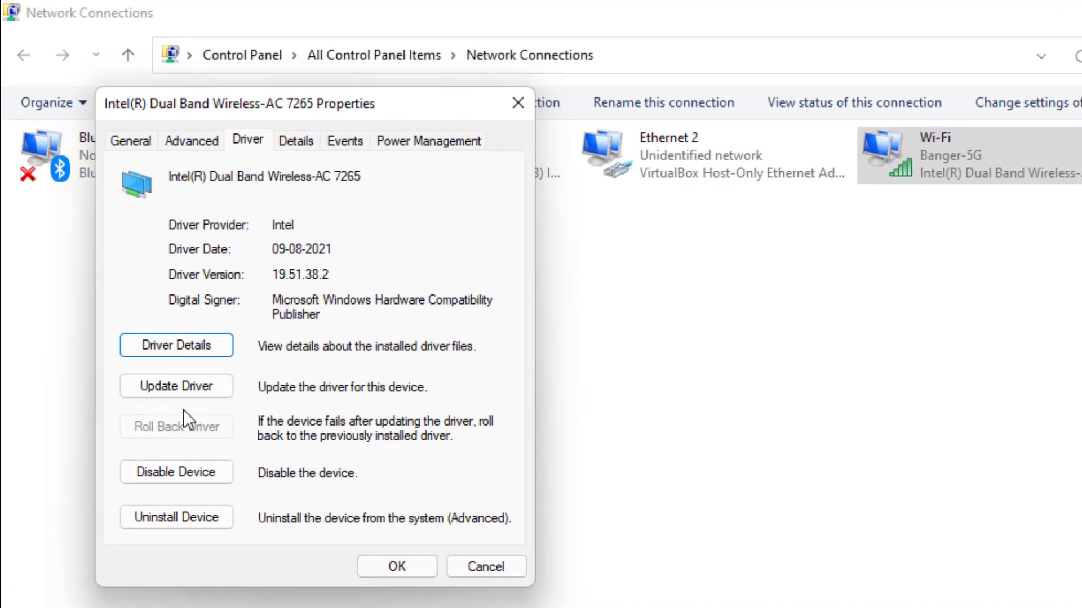
mouse_move(176, 440)
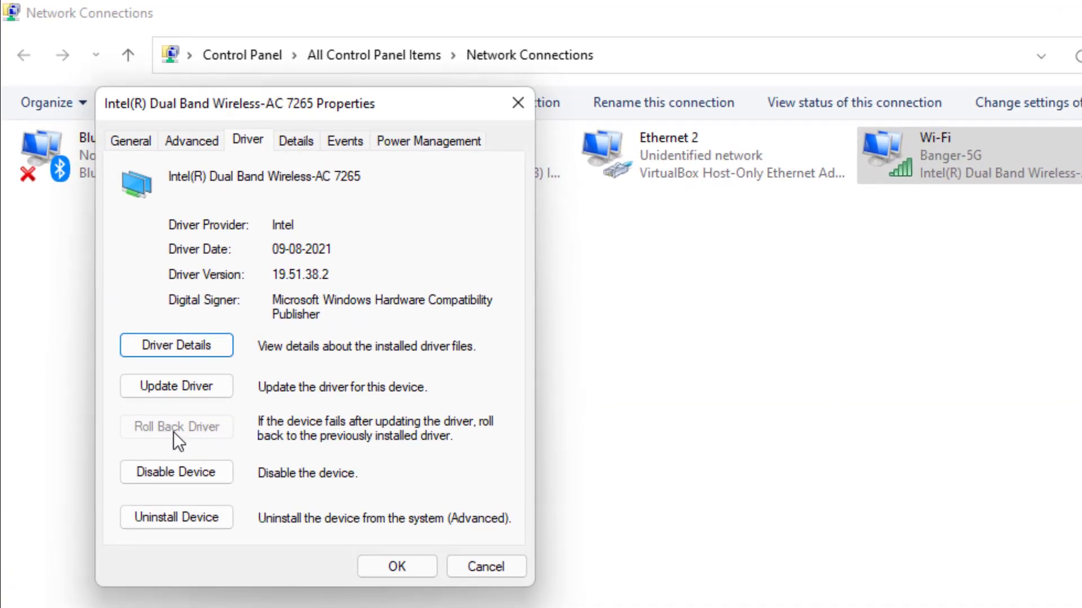
mouse_move(163, 430)
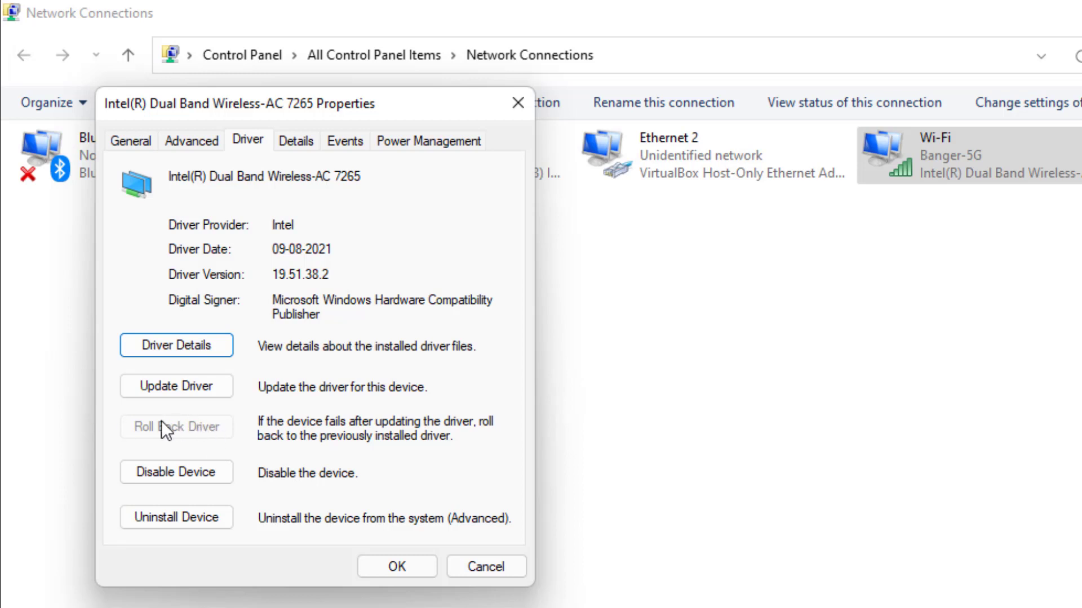
mouse_move(175, 385)
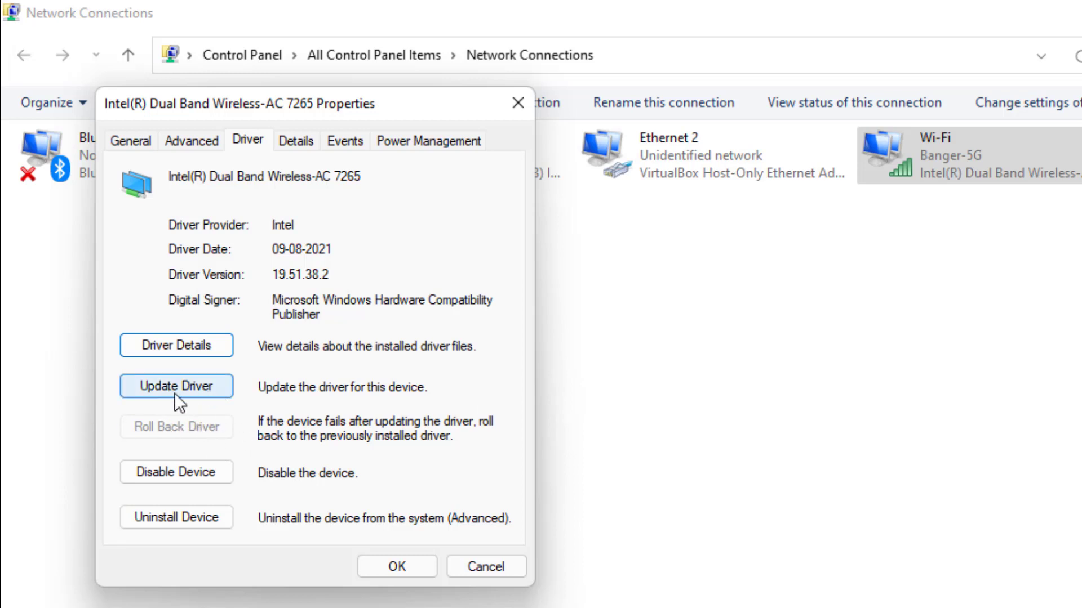
Update the driver by picking the Intel-provided Wireless-AC 7265 model from the compatible list and installing it.
left_click(176, 385)
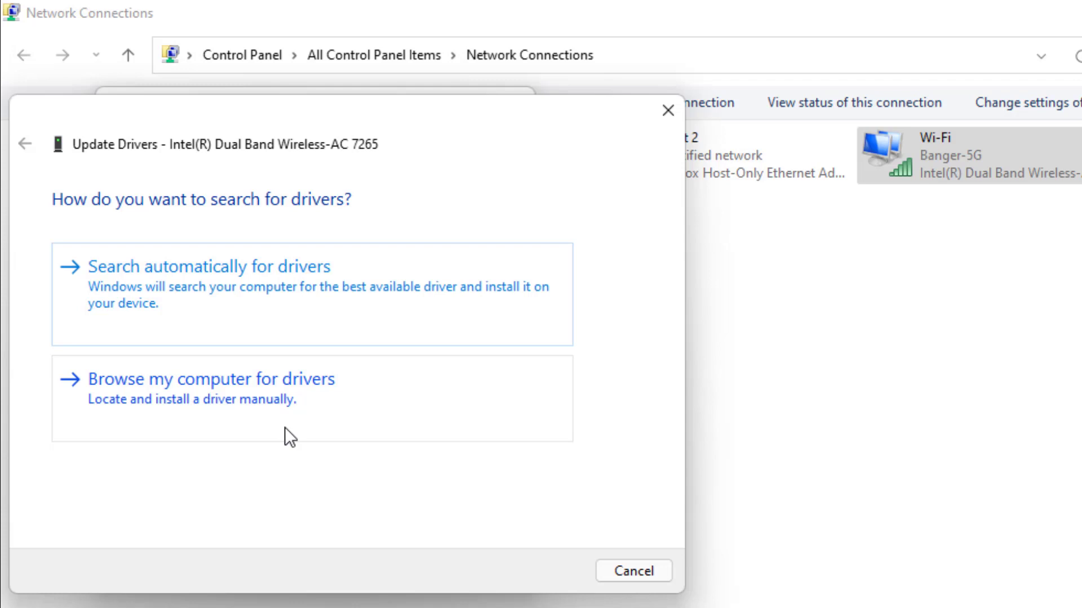
mouse_move(231, 396)
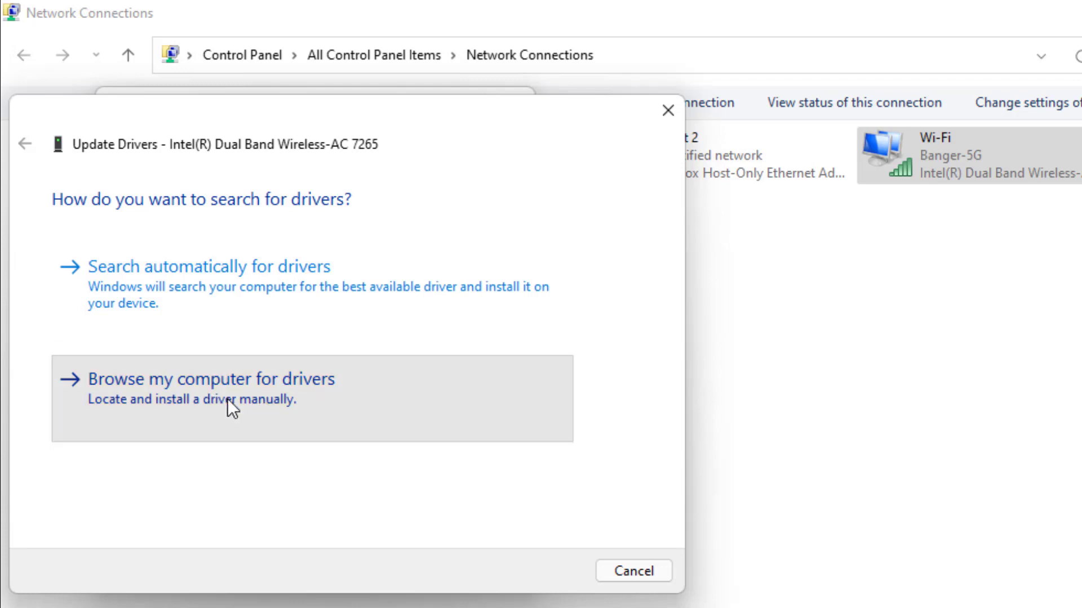
left_click(209, 378)
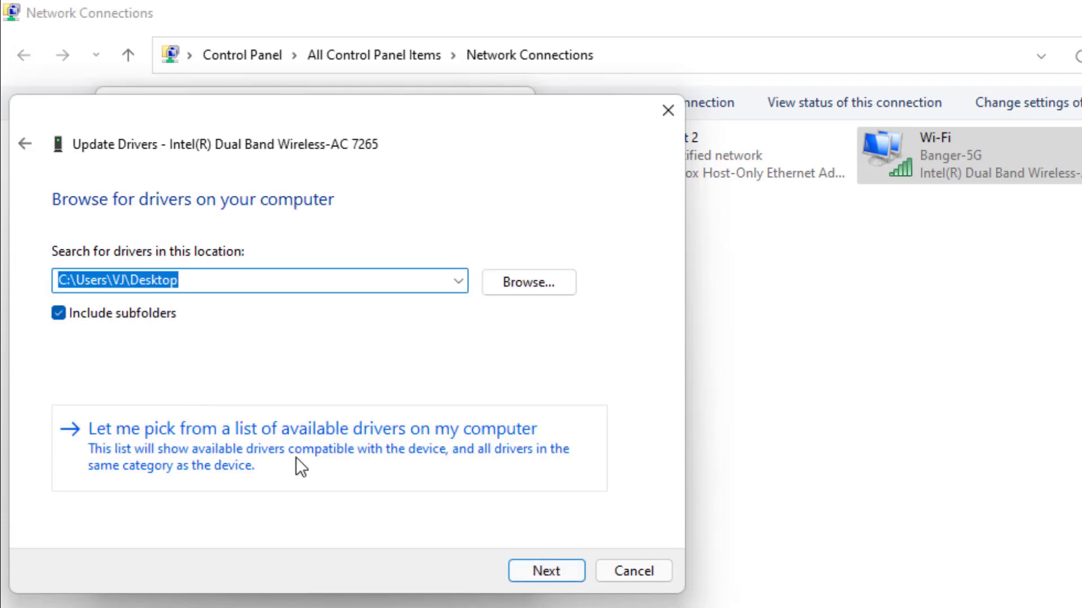
mouse_move(313, 459)
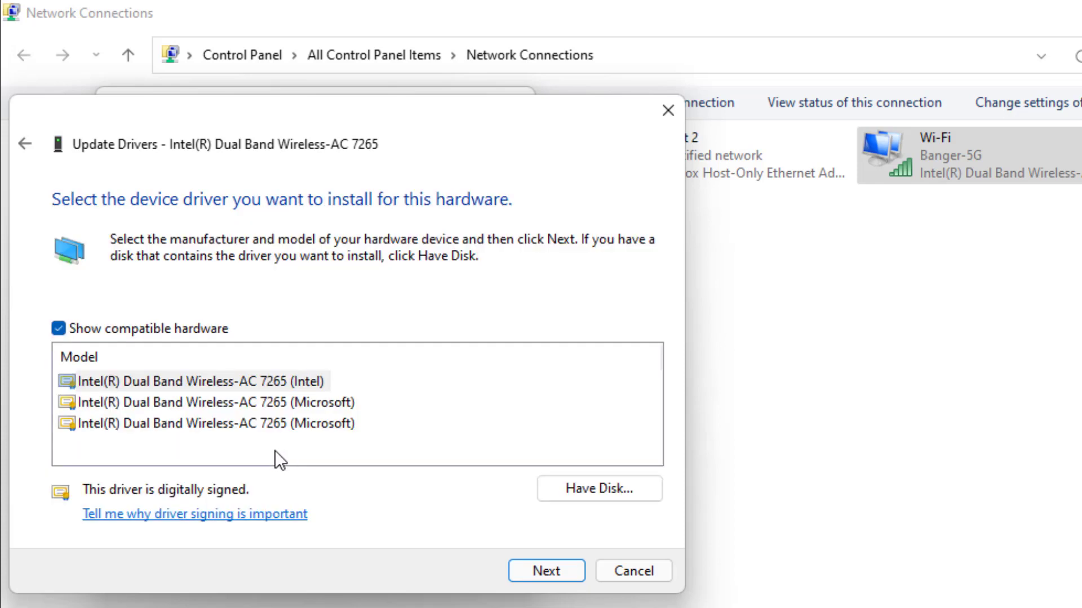
mouse_move(267, 399)
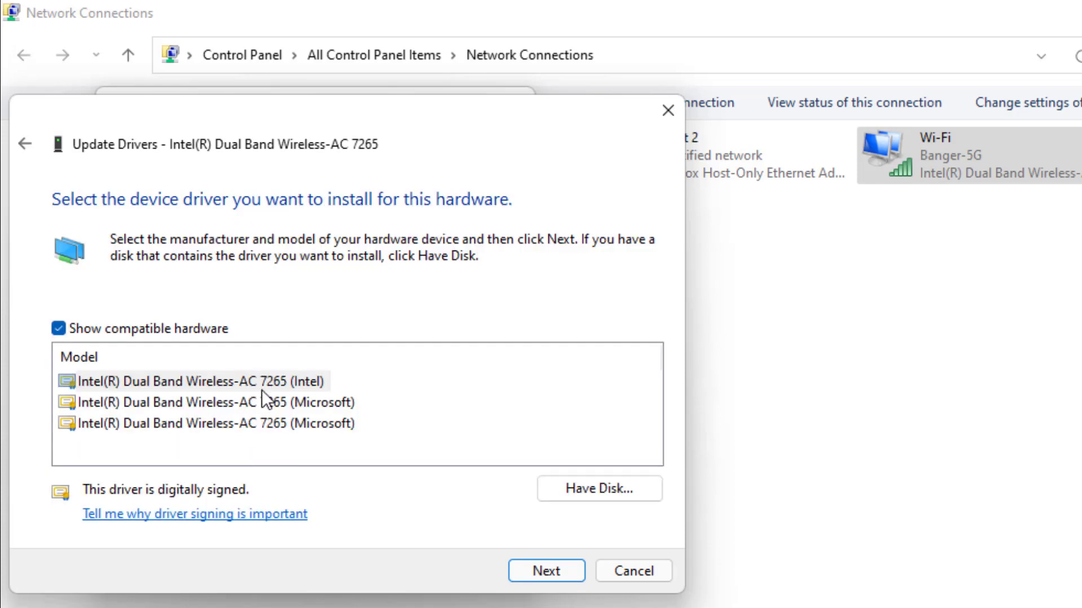
left_click(191, 381)
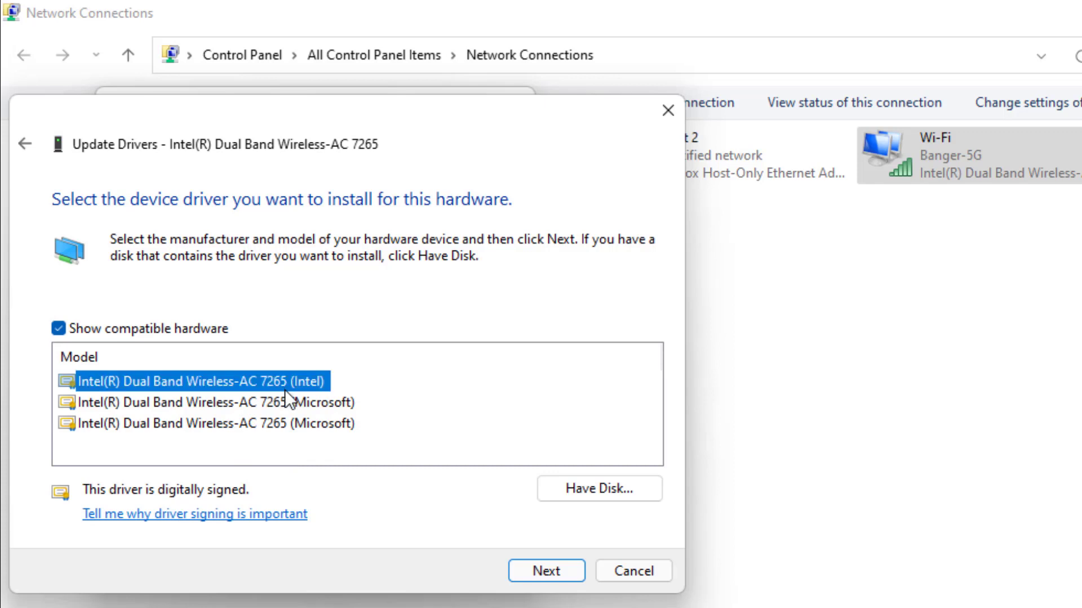
mouse_move(1002, 145)
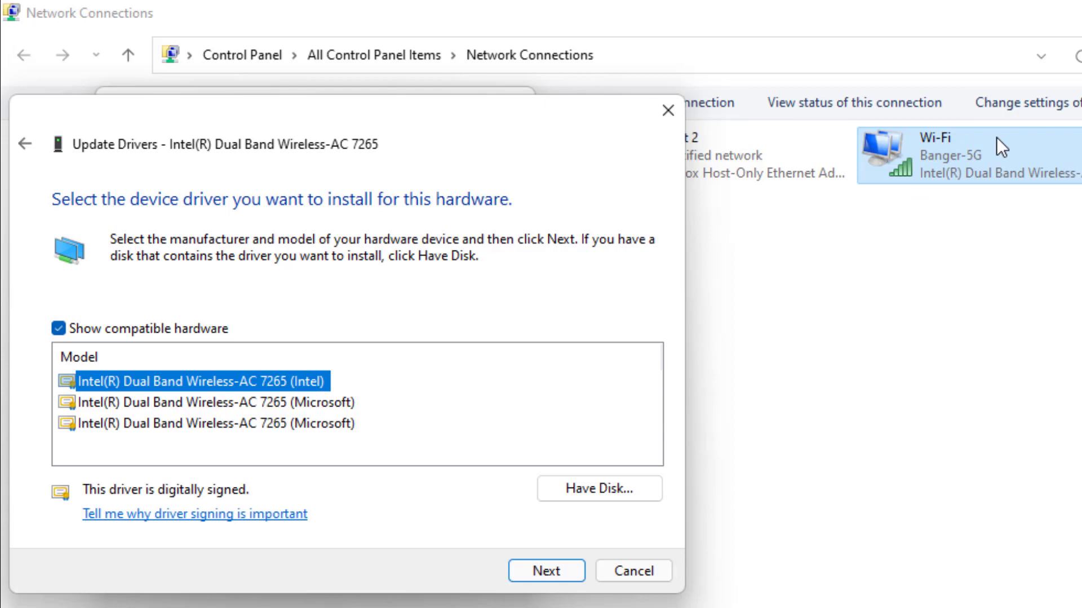
mouse_move(945, 203)
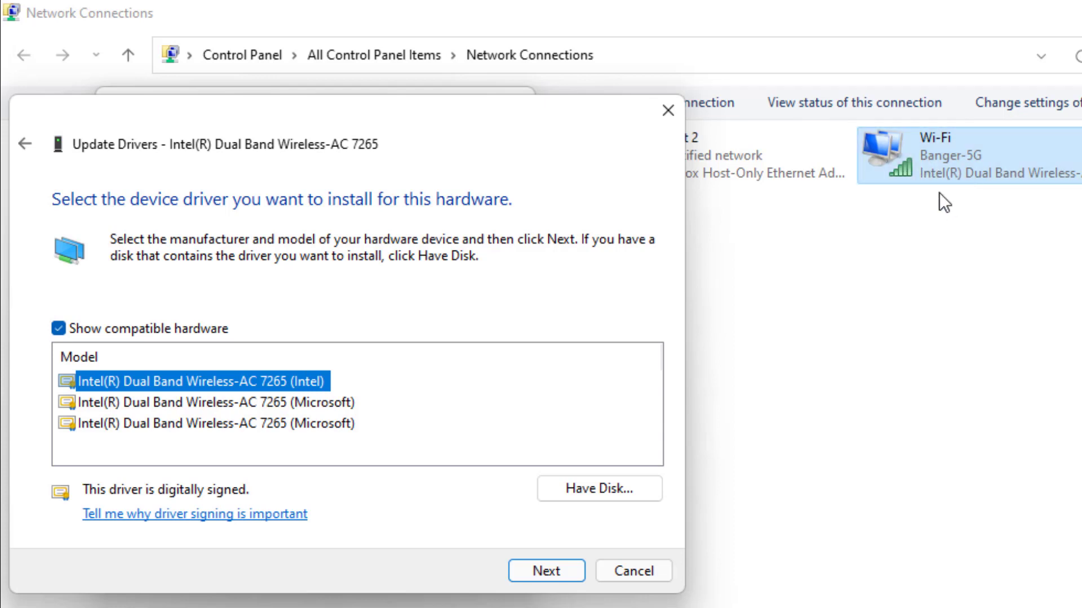
mouse_move(318, 393)
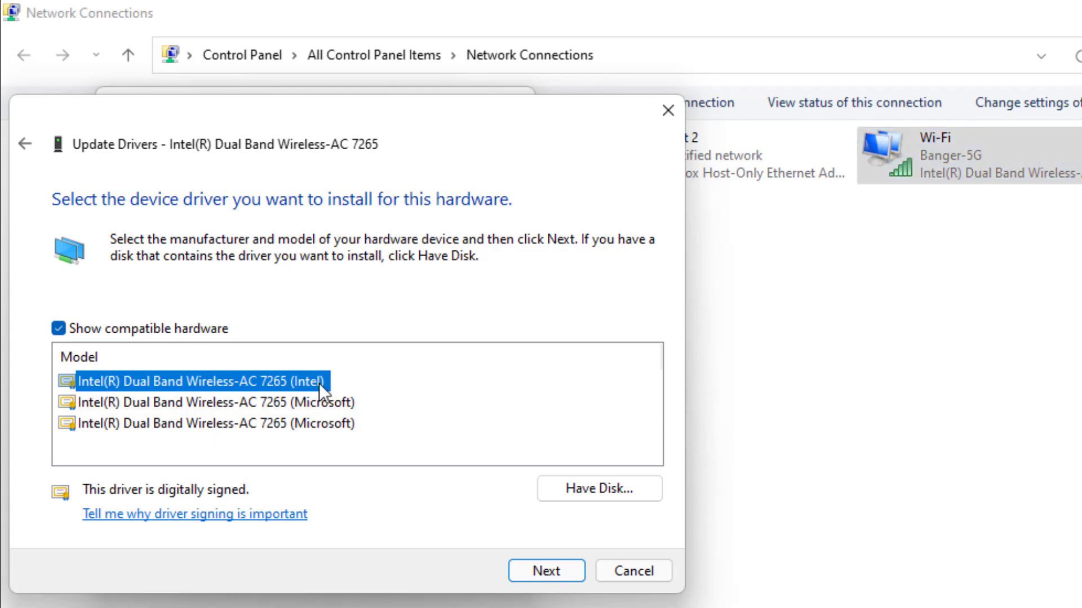
mouse_move(325, 383)
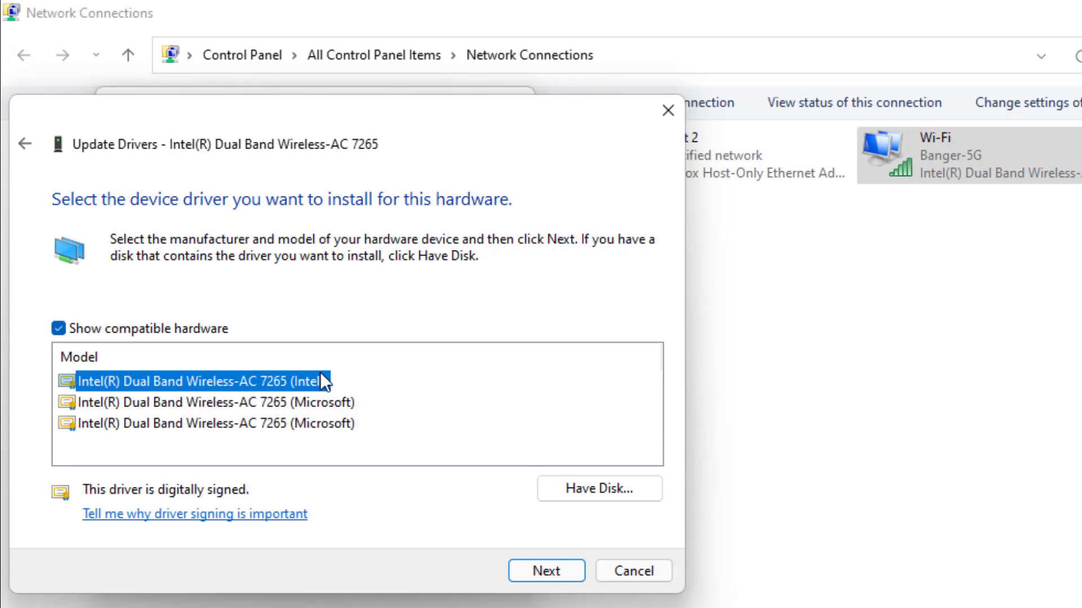
mouse_move(463, 567)
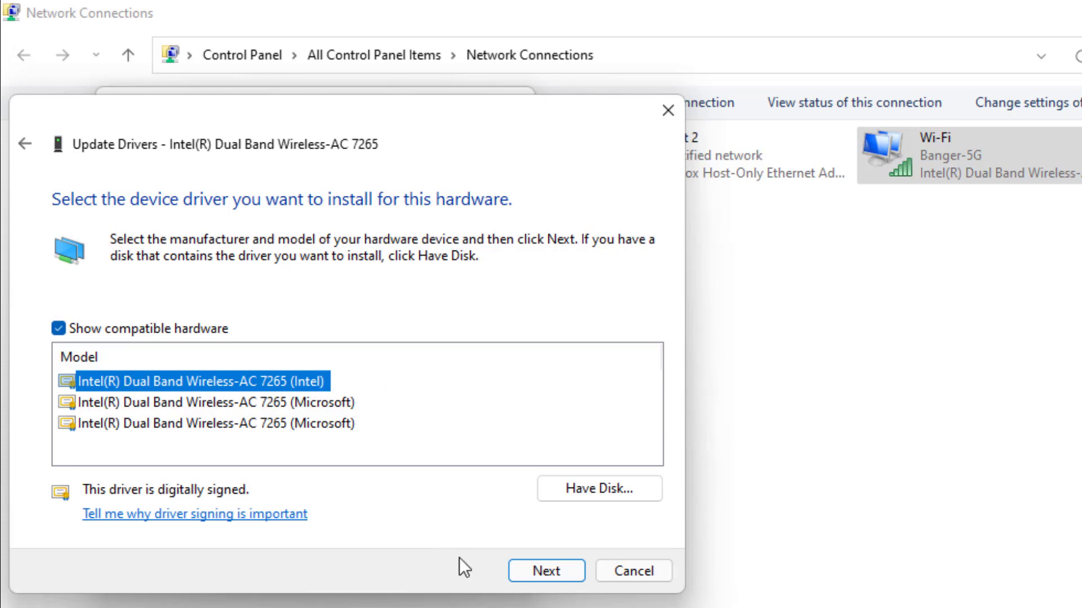
left_click(546, 571)
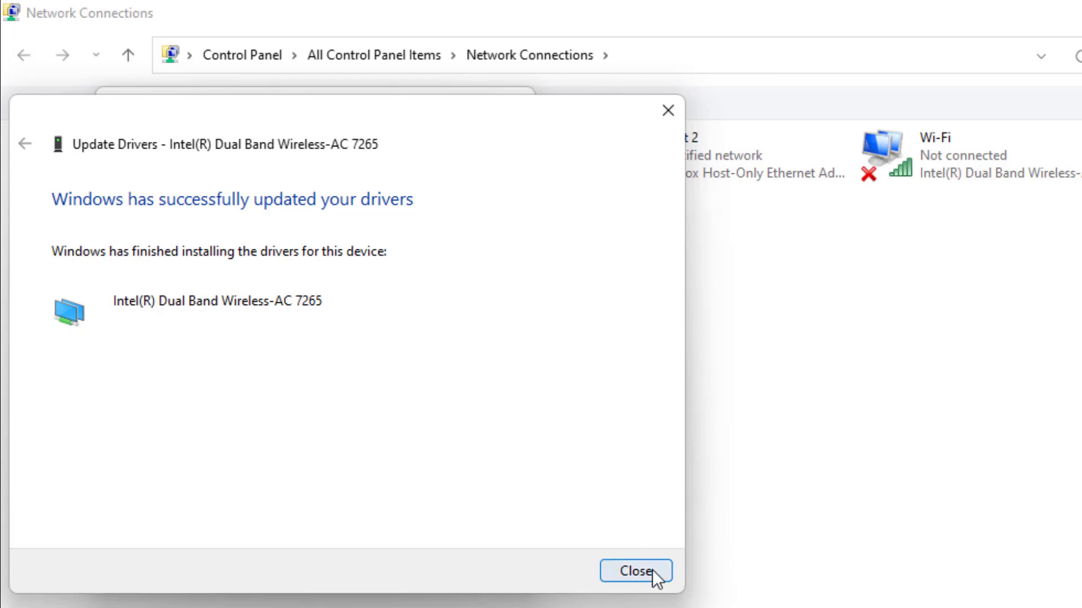
Close the driver update wizard and the adapter Properties, returning to Network Connections.
left_click(635, 571)
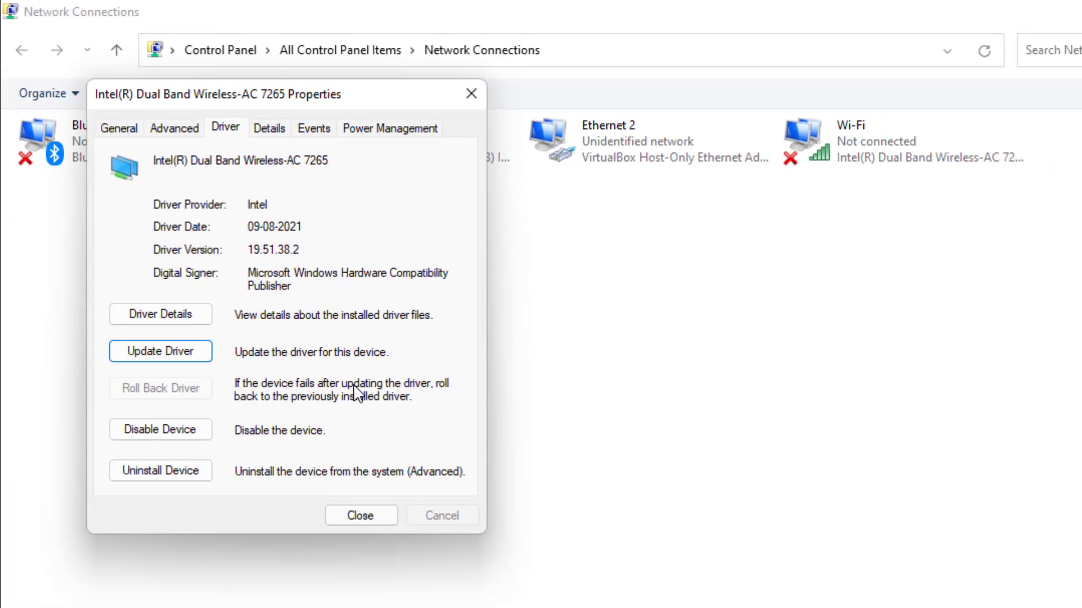
left_click(360, 515)
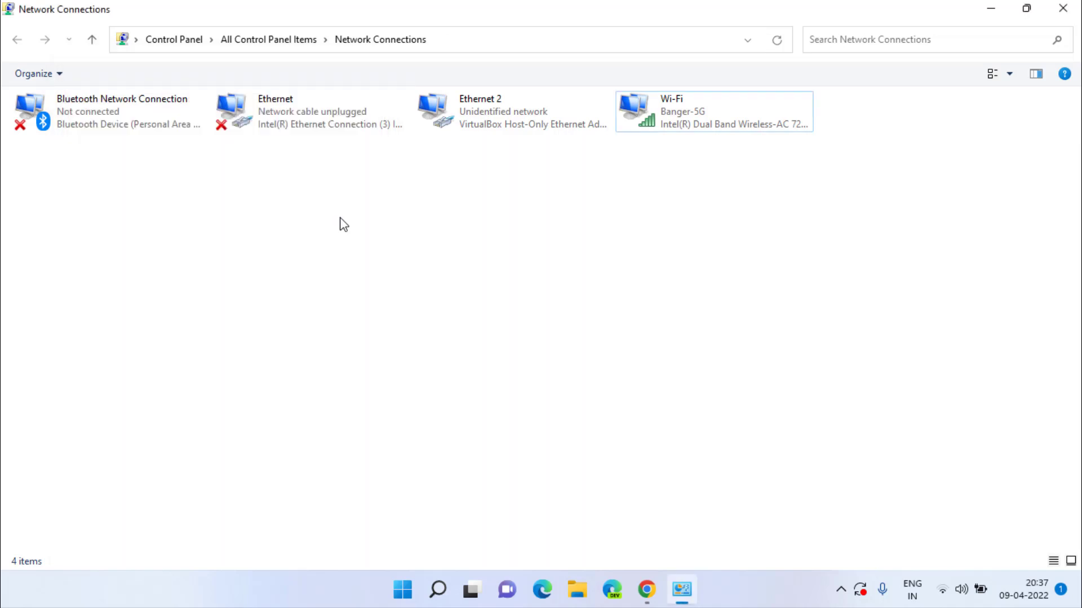
mouse_move(773, 303)
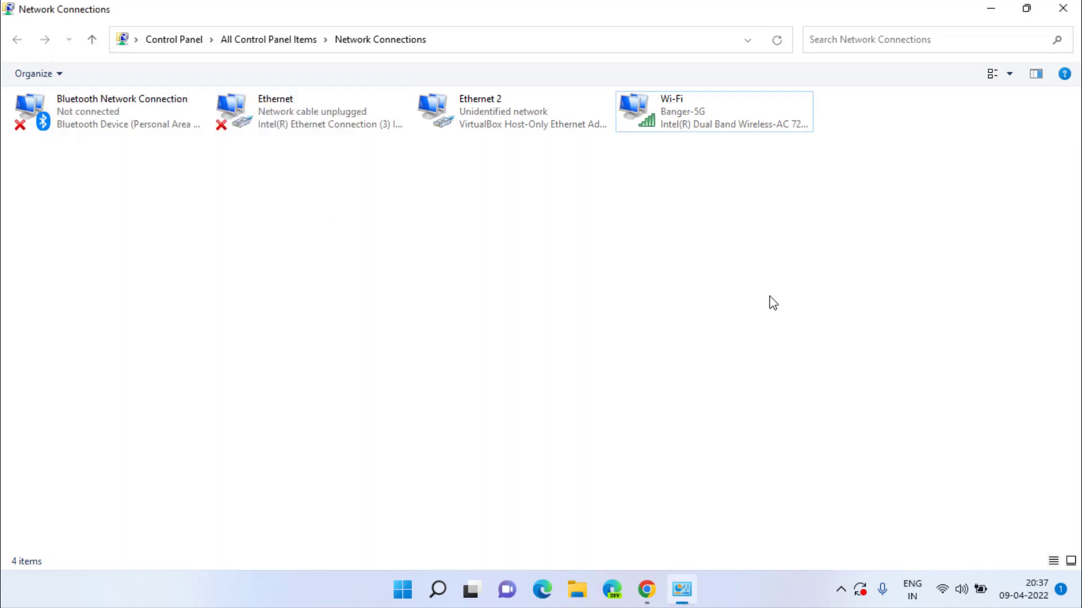
mouse_move(785, 297)
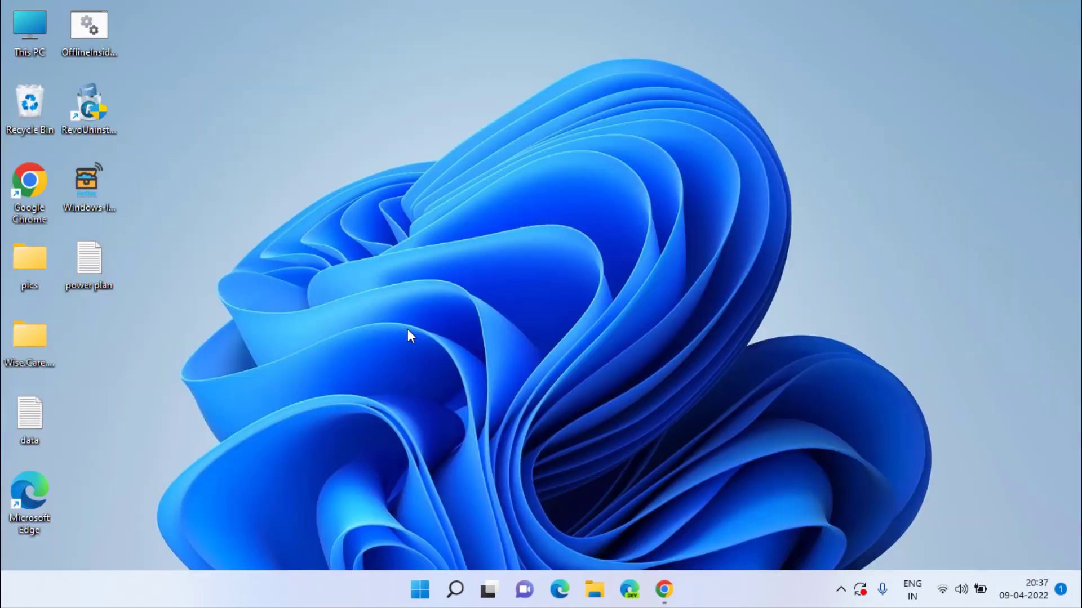
mouse_move(539, 281)
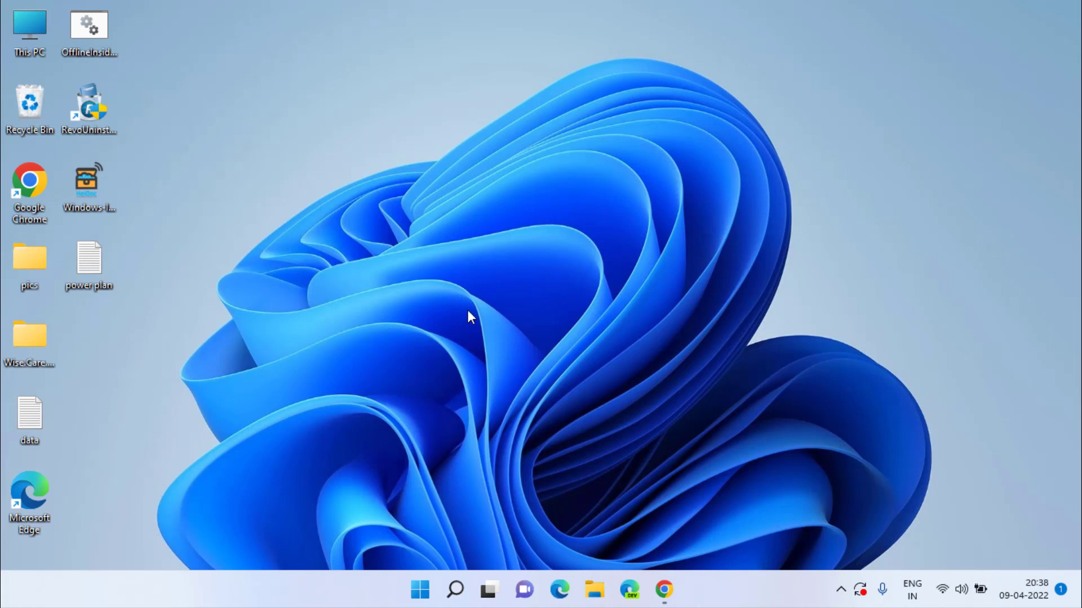
mouse_move(464, 316)
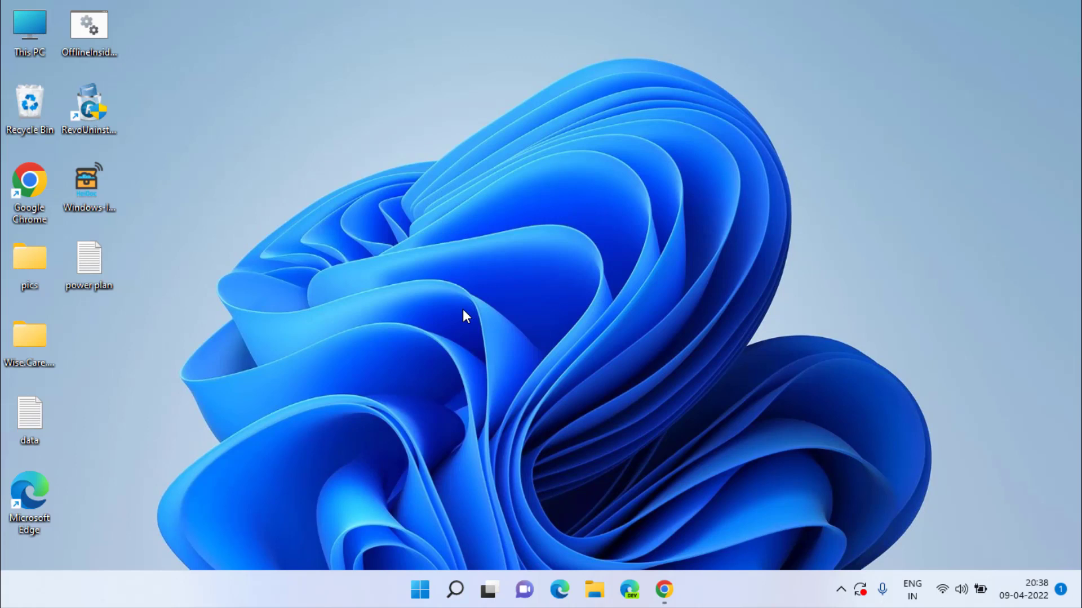
mouse_move(429, 461)
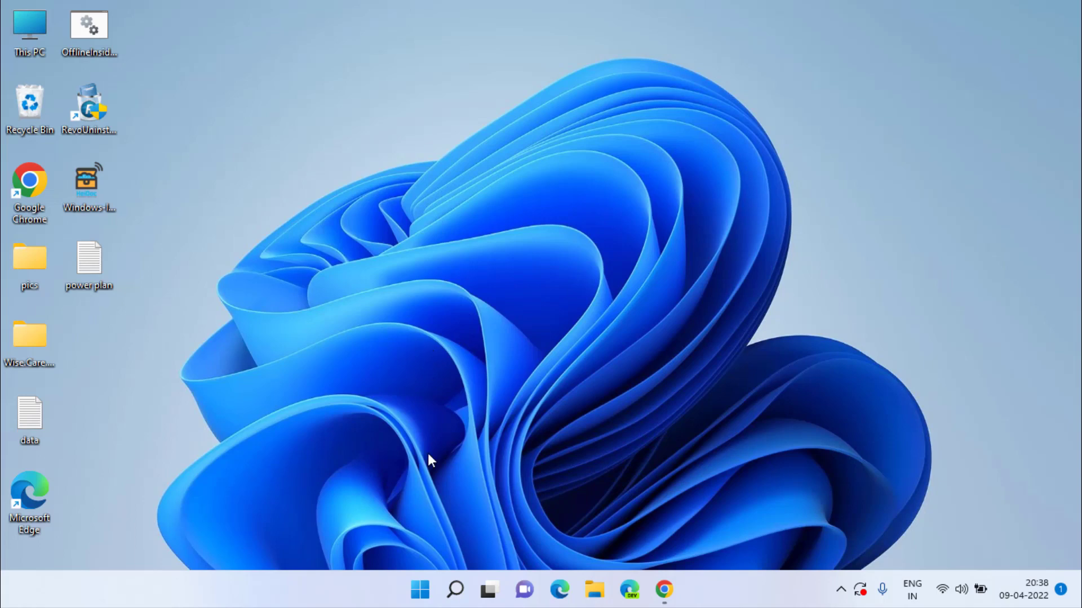
Start an administrator Command Prompt from Start search for cmd.
type("cmd")
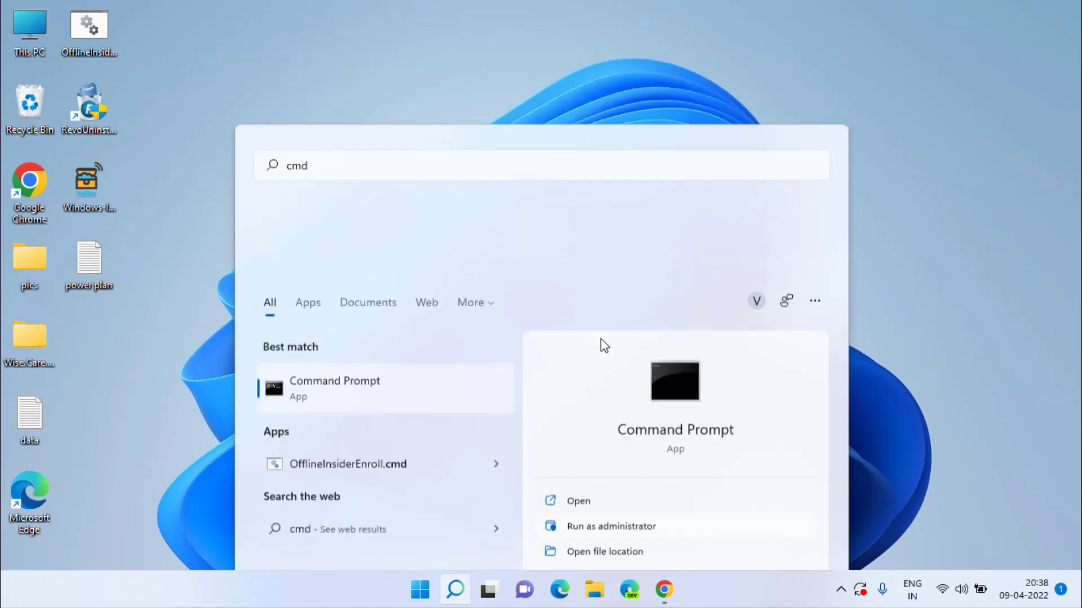
left_click(610, 525)
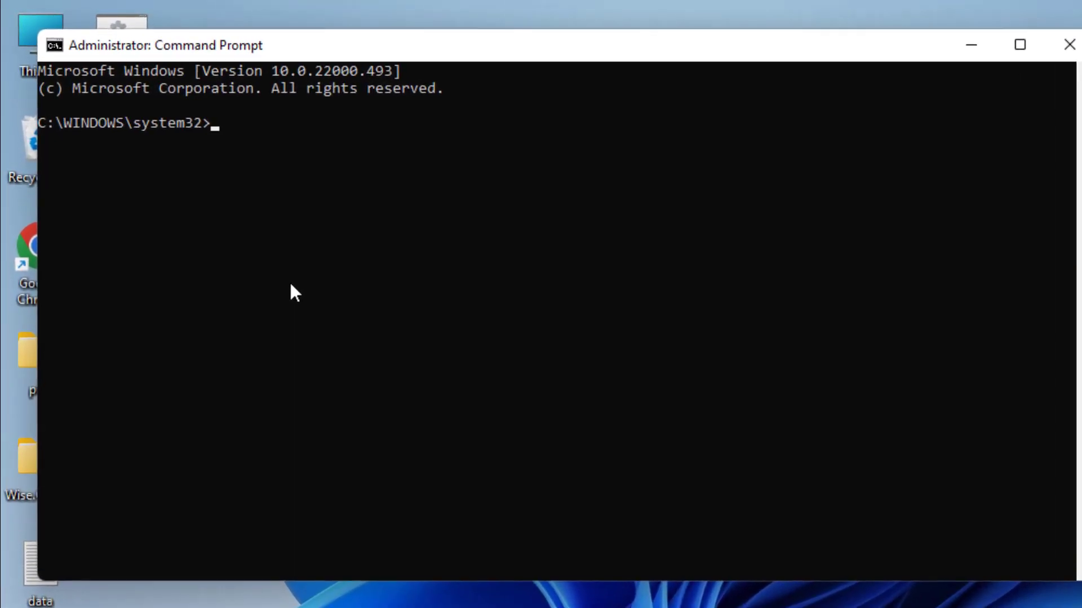
Run netsh wlan show drivers to list supported radio types 802.11b, g, n, a and ac.
type("netsh")
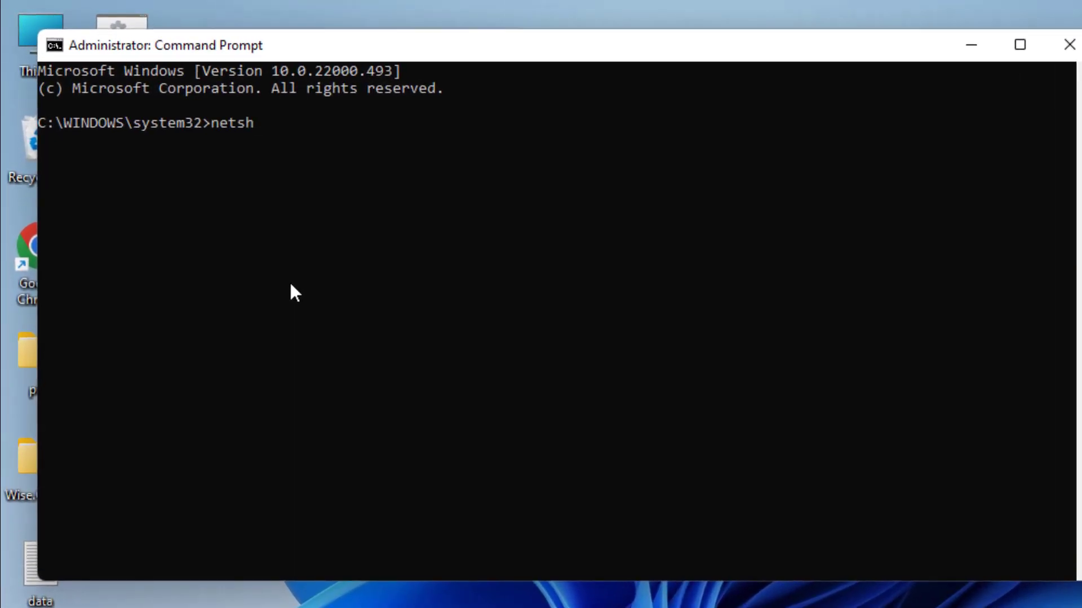
type("wlan")
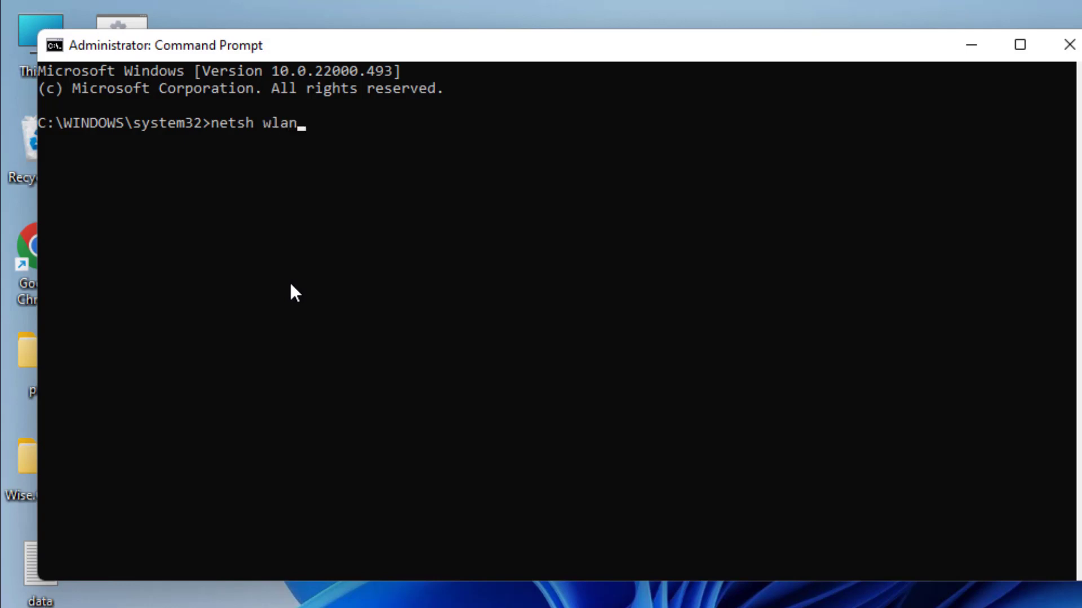
type("show")
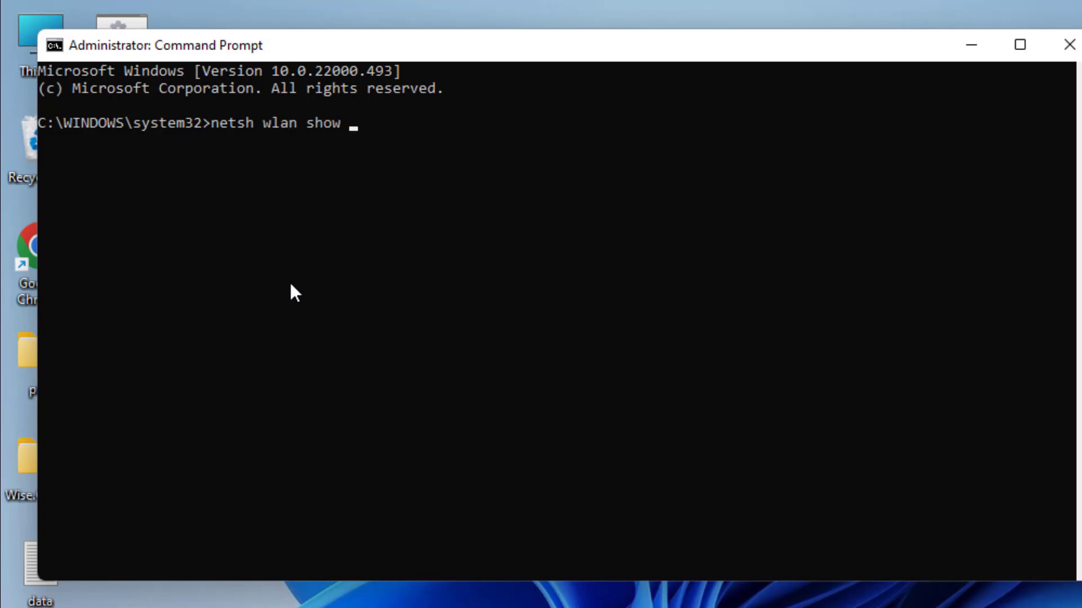
type("drivers")
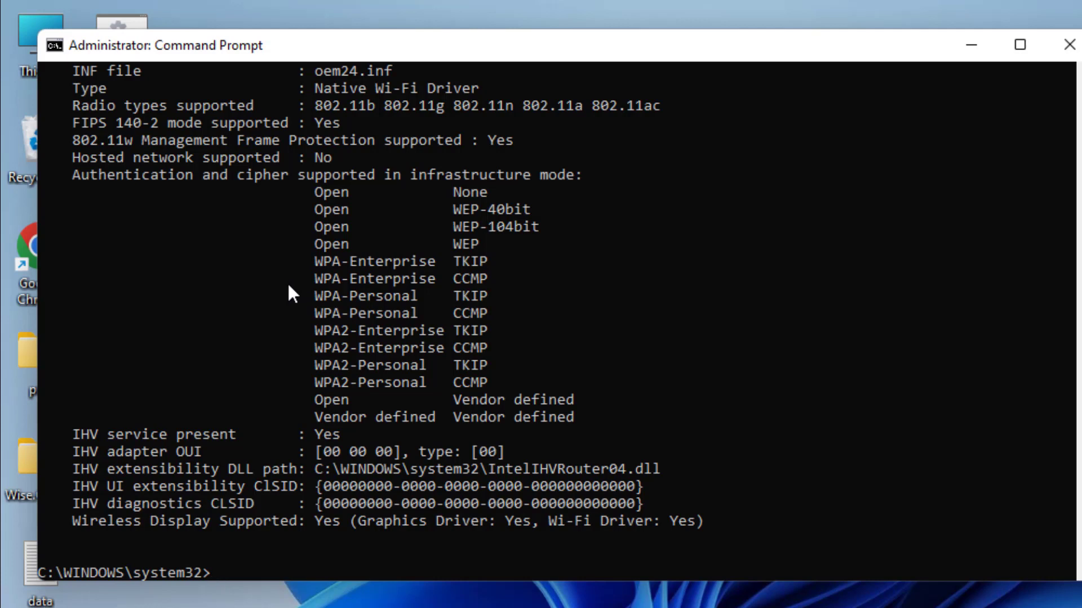
mouse_move(280, 322)
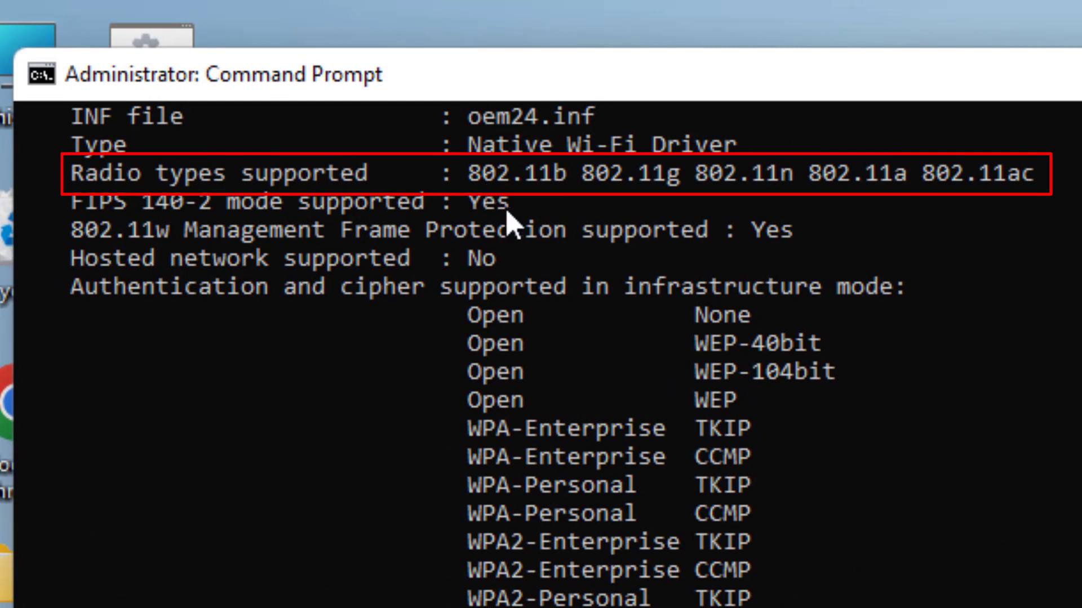
mouse_move(794, 185)
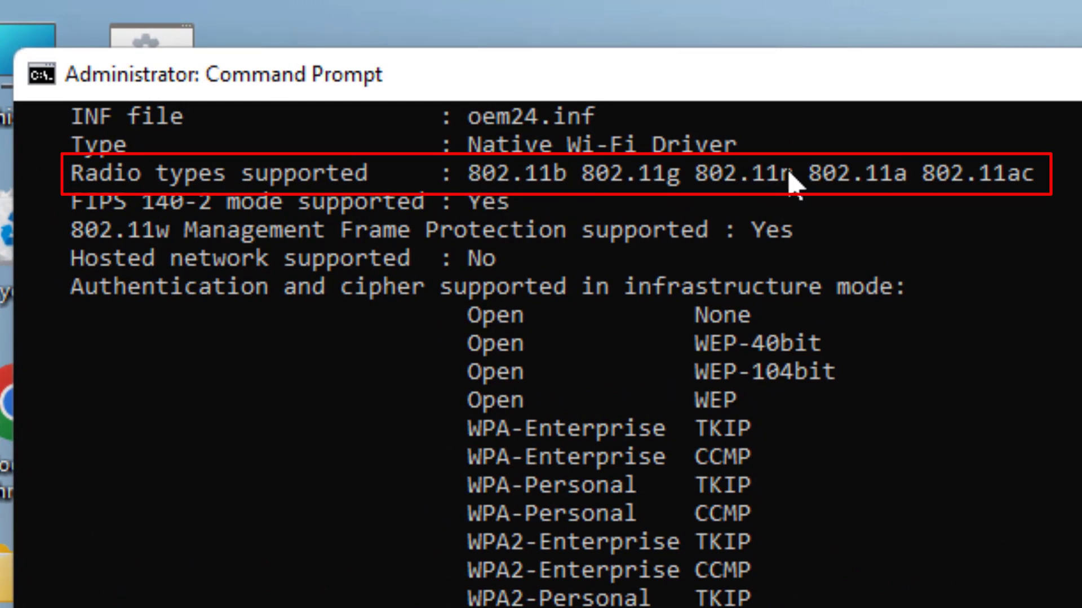
mouse_move(1066, 196)
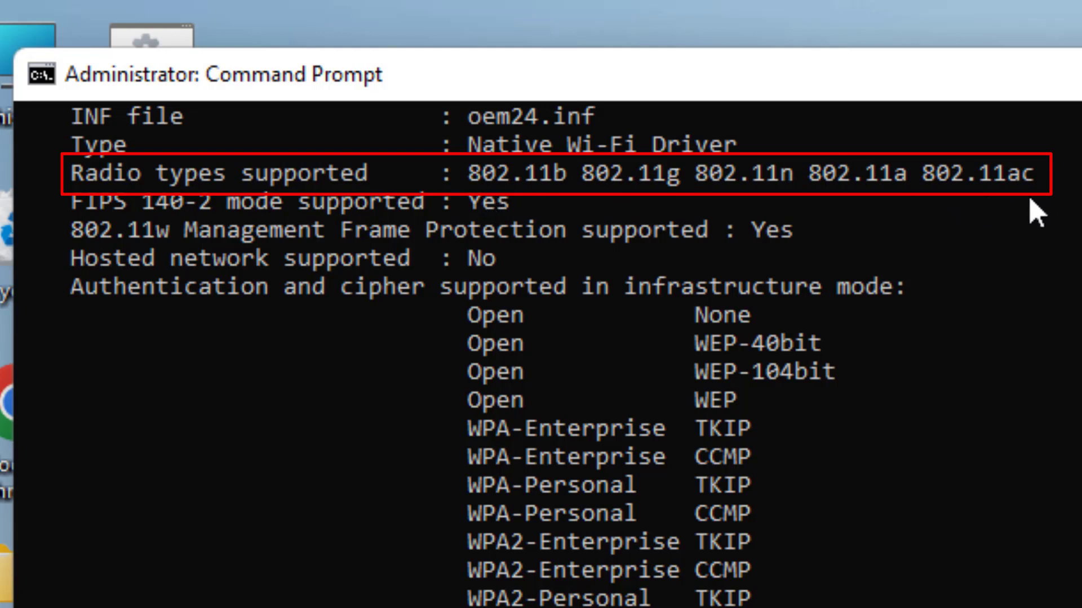
mouse_move(1041, 210)
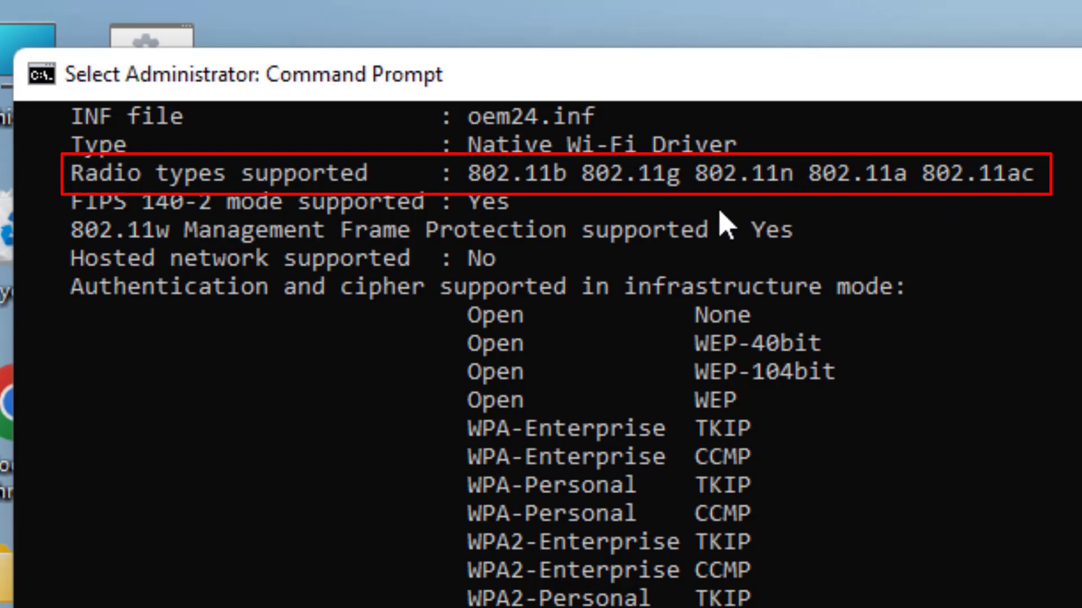
mouse_move(569, 222)
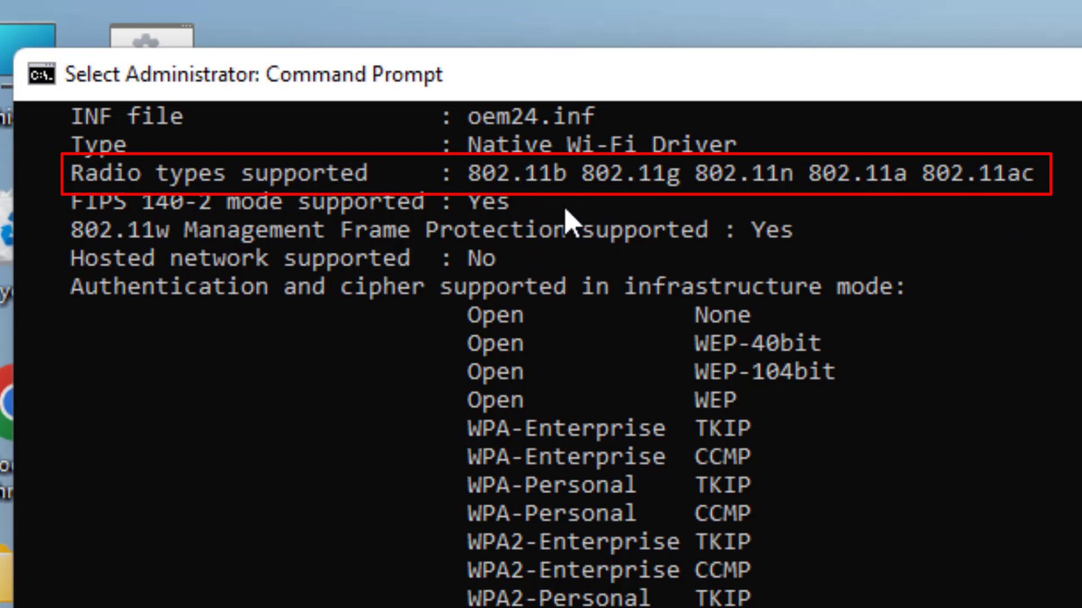
mouse_move(569, 214)
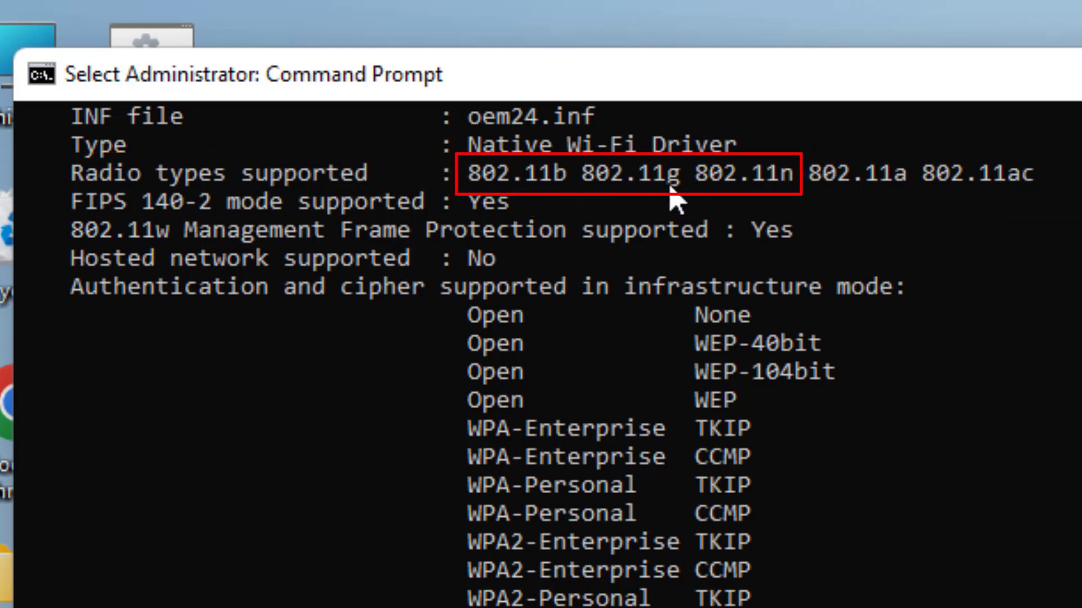
mouse_move(793, 199)
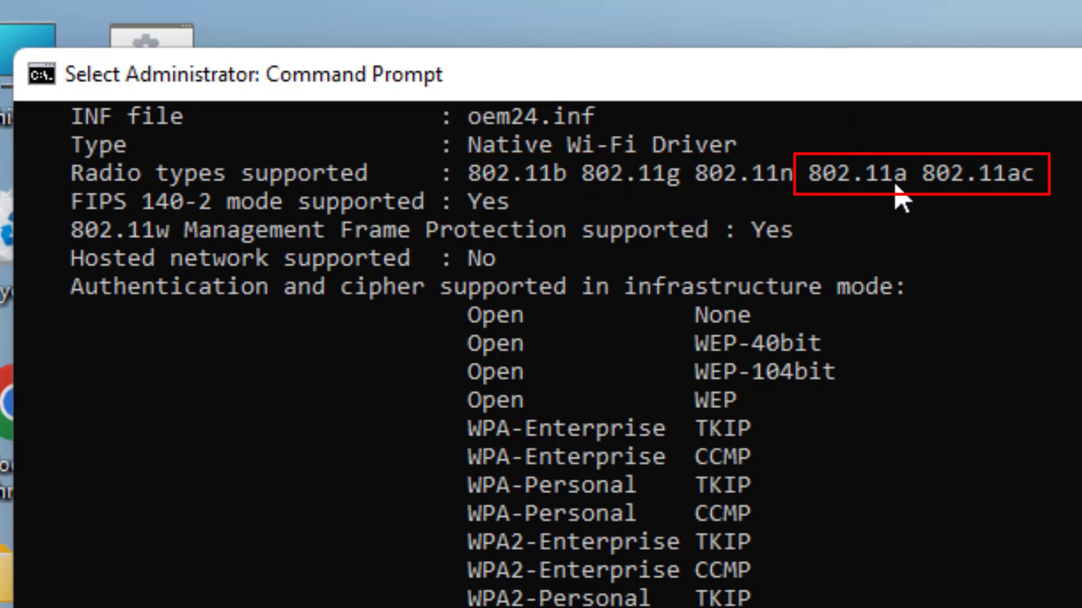
mouse_move(1035, 203)
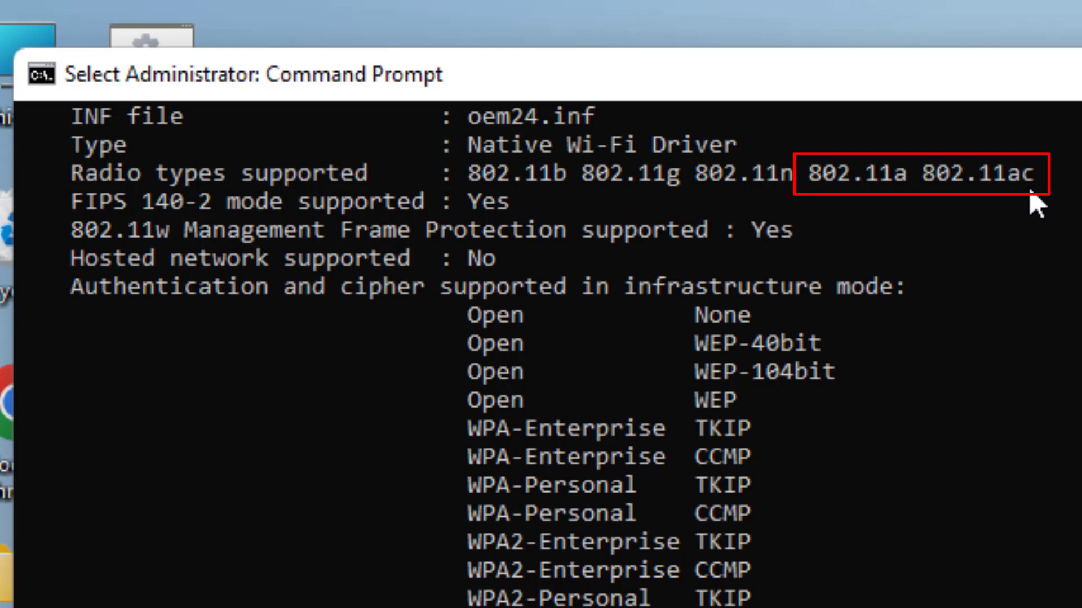
mouse_move(975, 234)
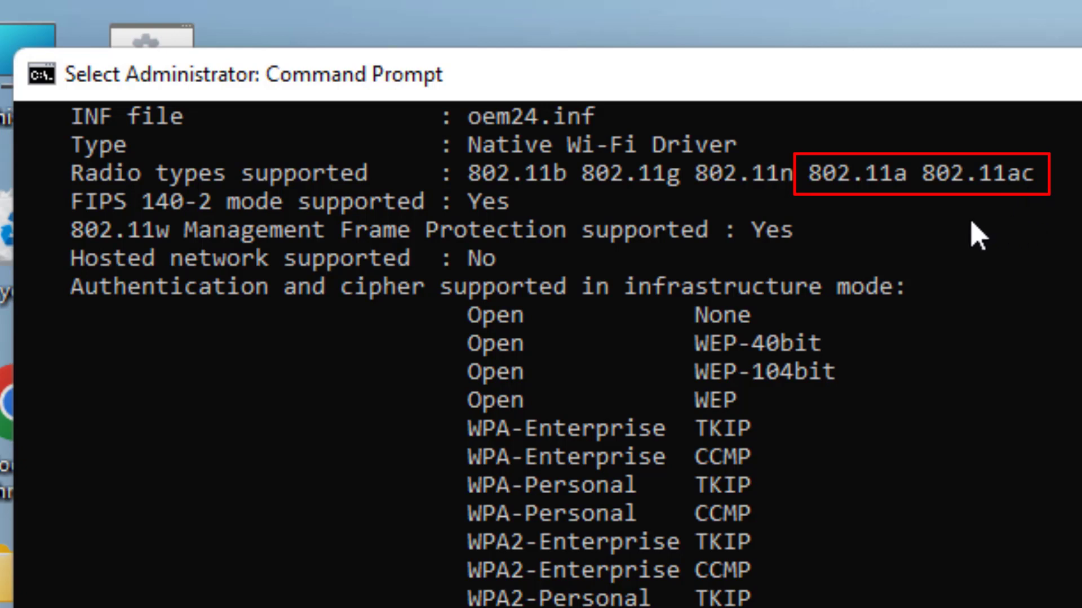
mouse_move(748, 224)
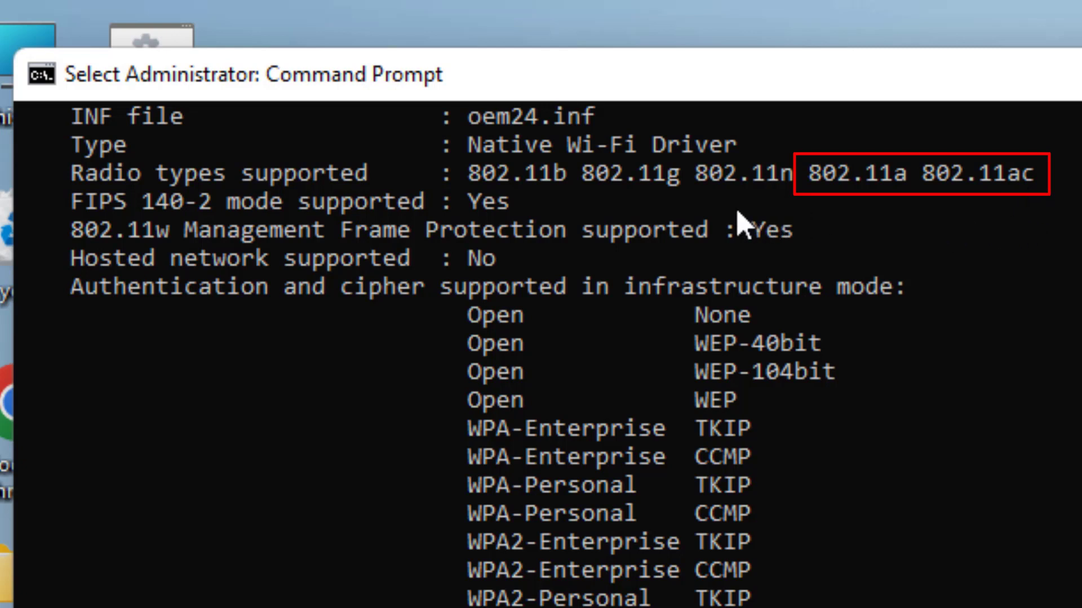
mouse_move(920, 267)
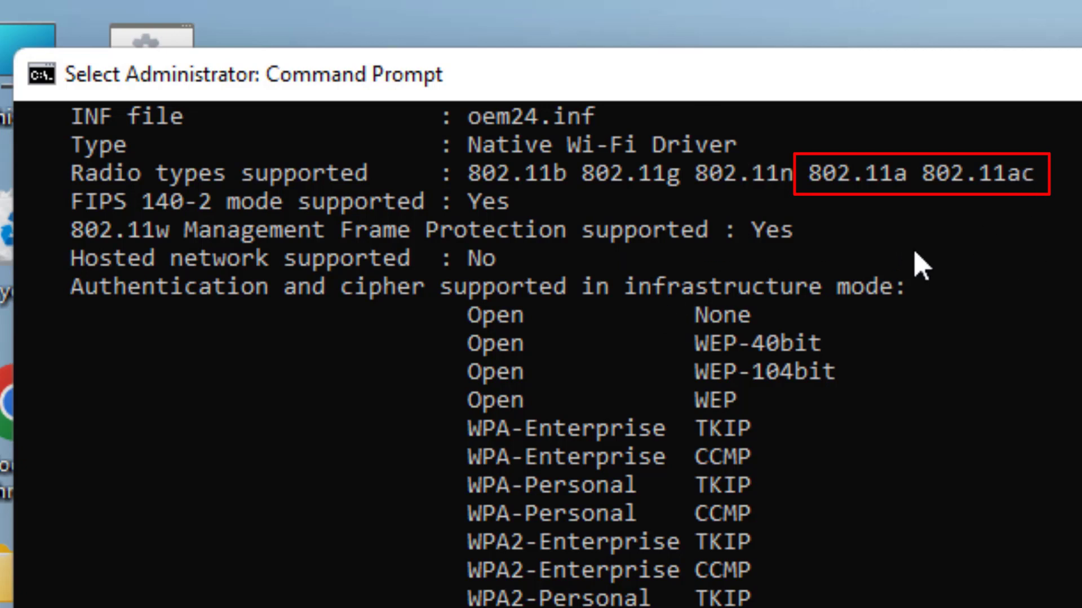
mouse_move(929, 446)
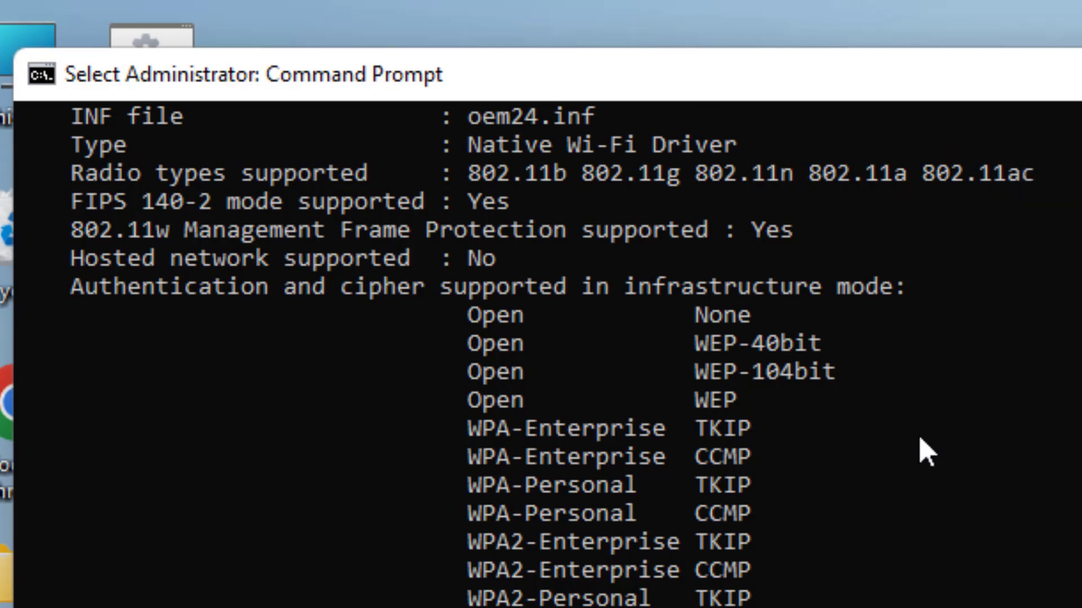
mouse_move(939, 424)
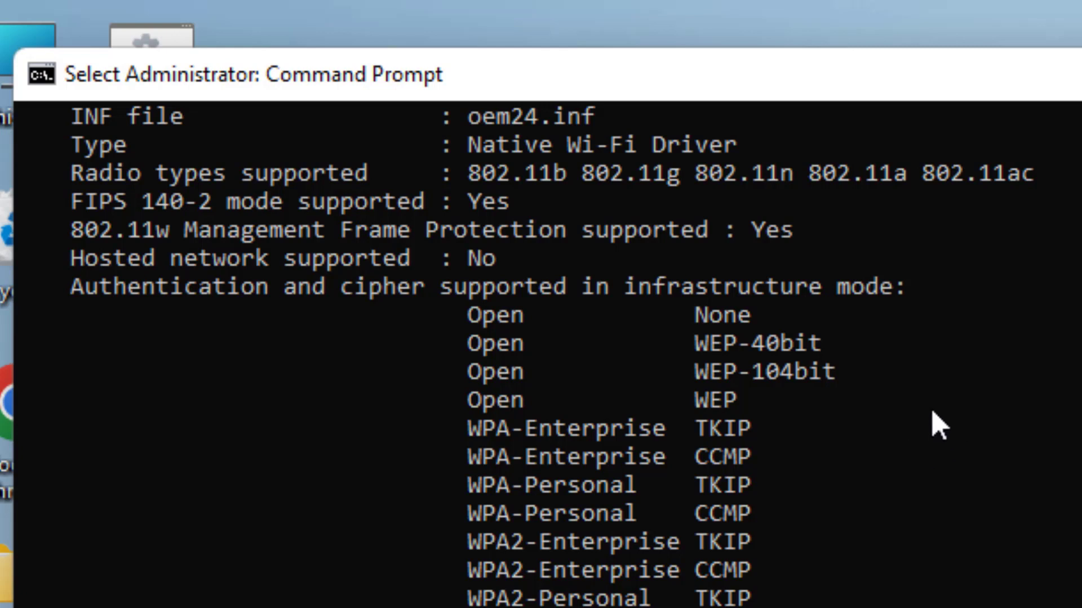
mouse_move(938, 238)
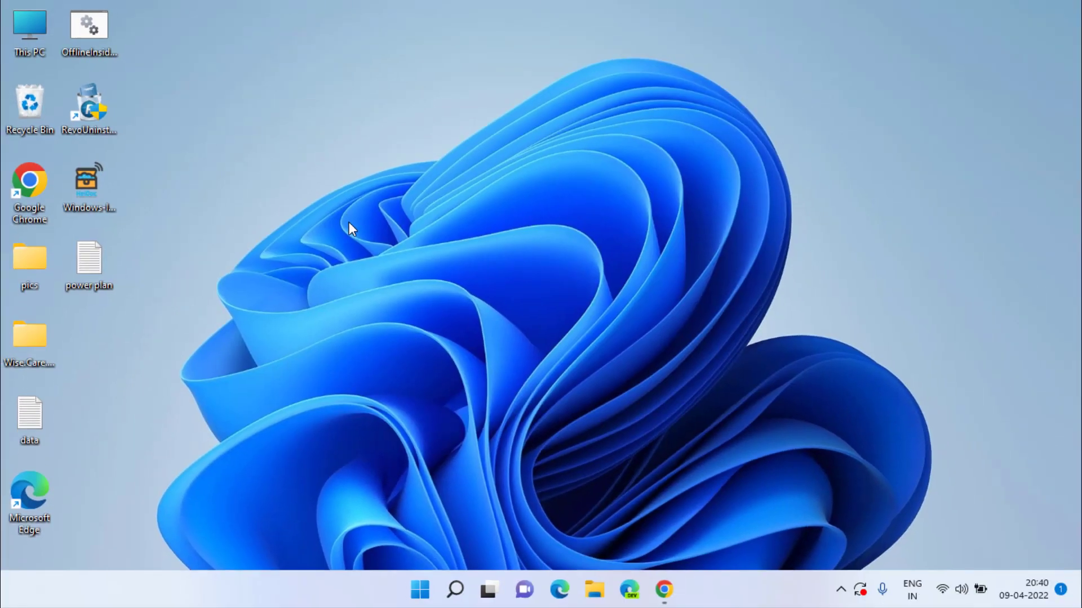
mouse_move(403, 212)
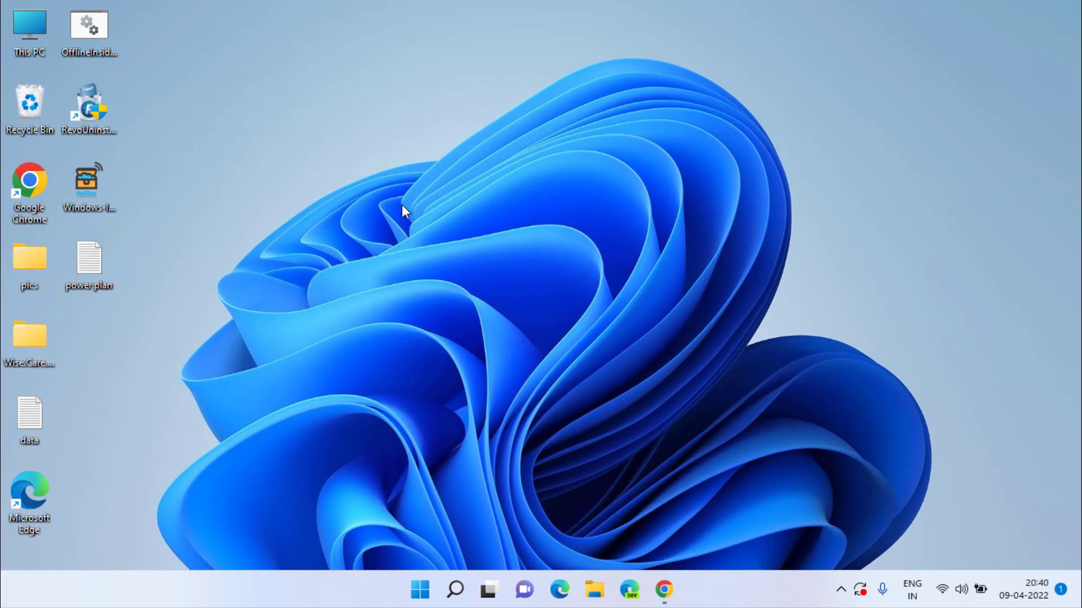